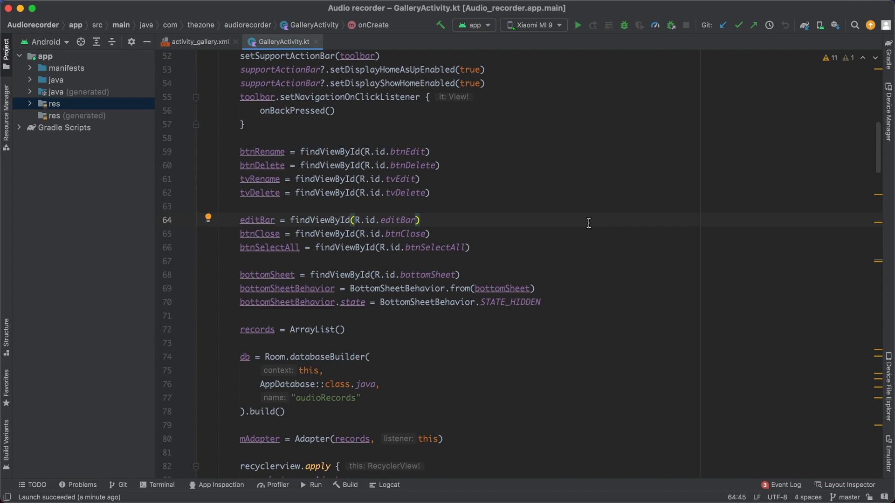
pyautogui.moveTo(65, 120)
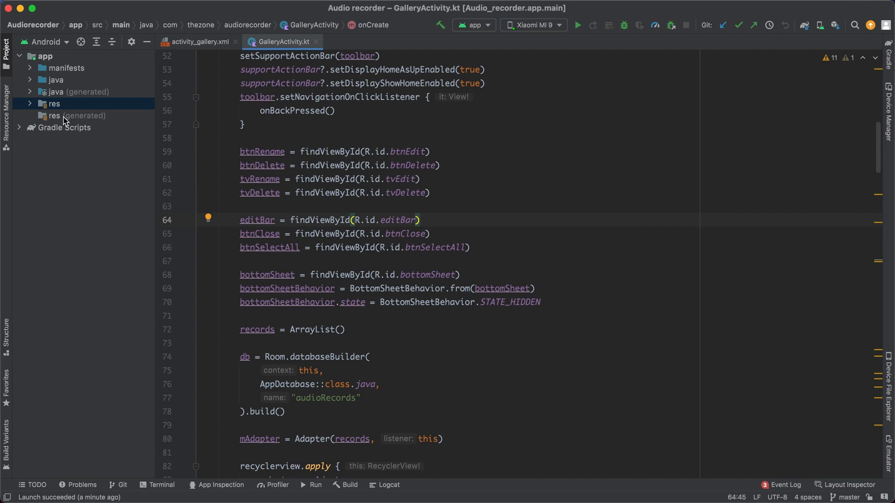
# - Copy bottom_sheet.xml in res/layout to a new layout named rename_layout.xml
pyautogui.click(52, 104)
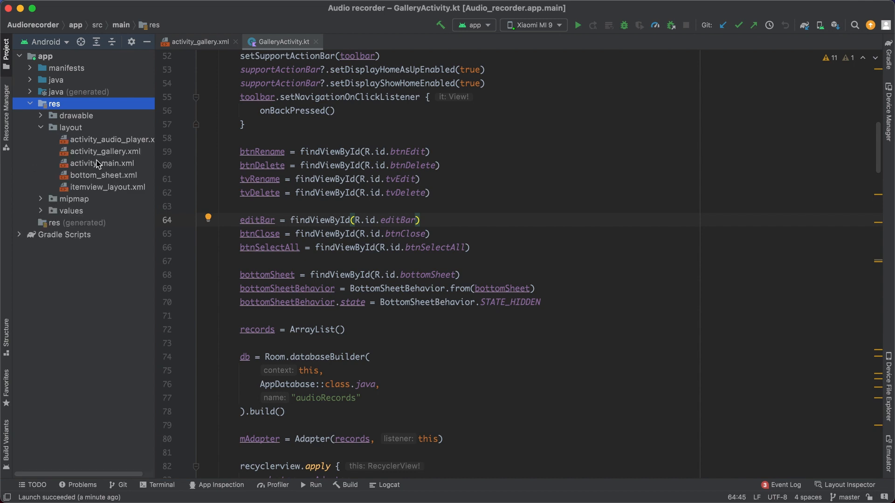
pyautogui.rightClick(105, 175)
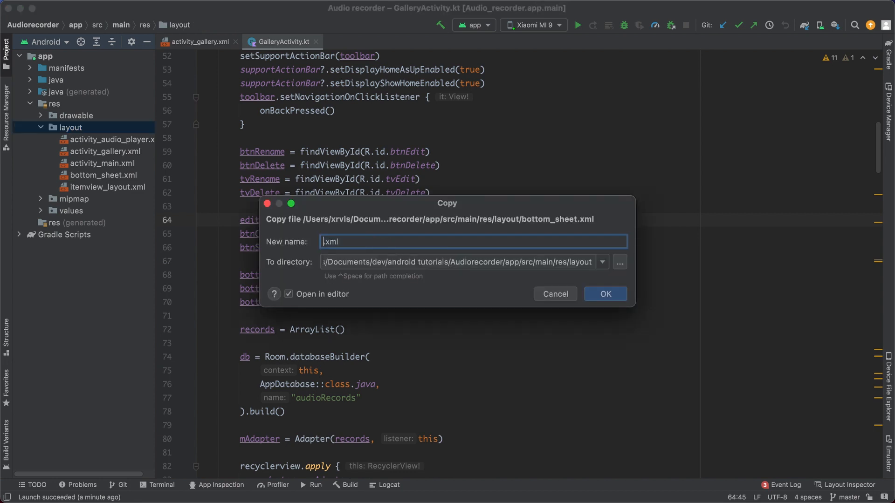
pyautogui.write('rename')
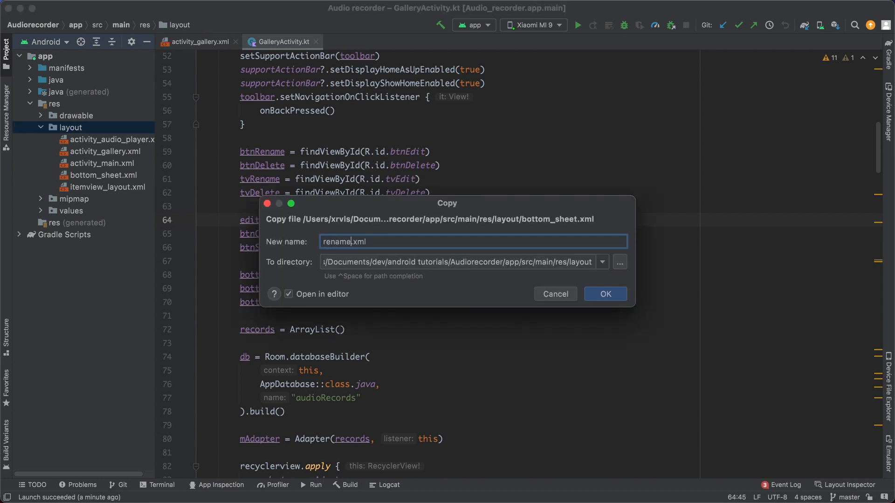
pyautogui.write('_layout')
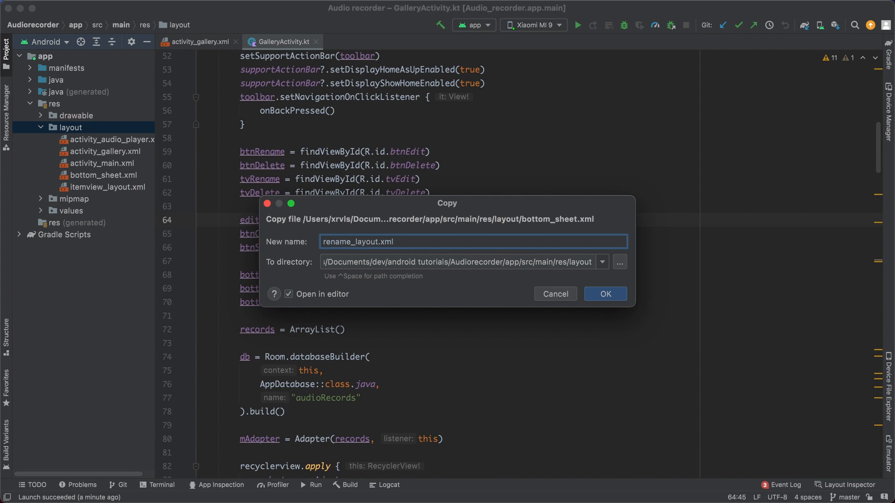
pyautogui.click(604, 294)
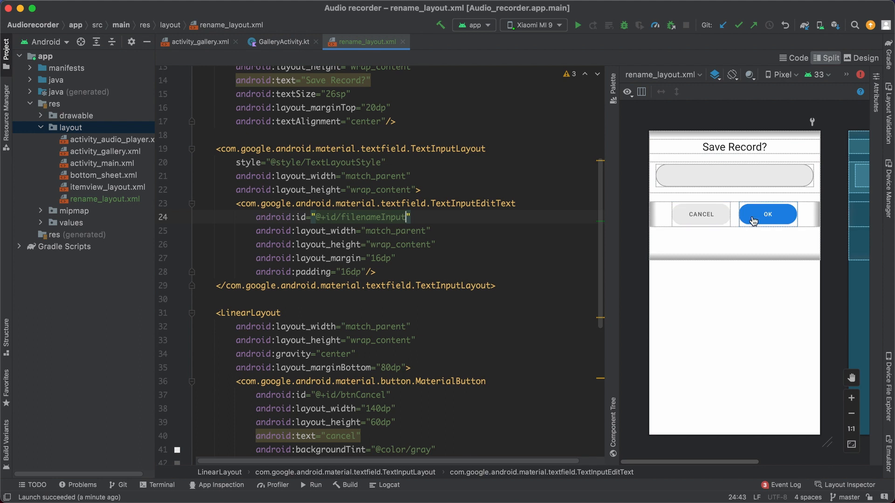
pyautogui.moveTo(760, 154)
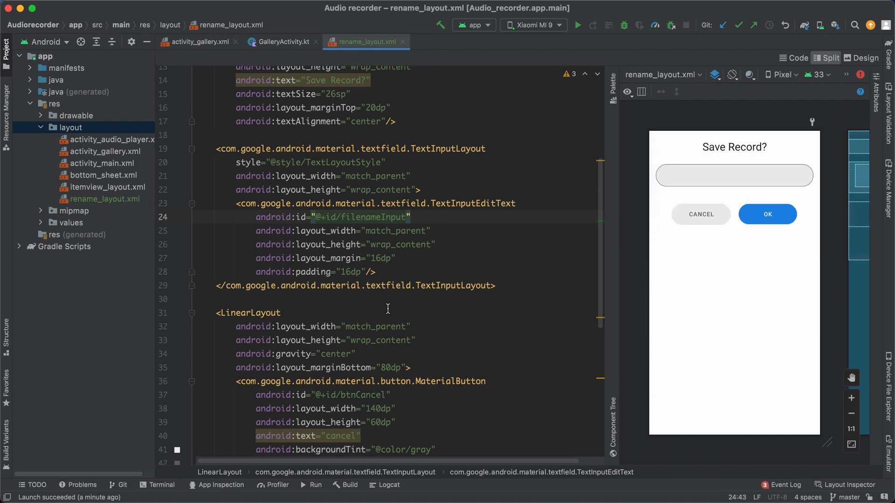
# - Give rename_layout the renameLayout id, a Rename Record title and a btnSave Save button
pyautogui.scroll(3)
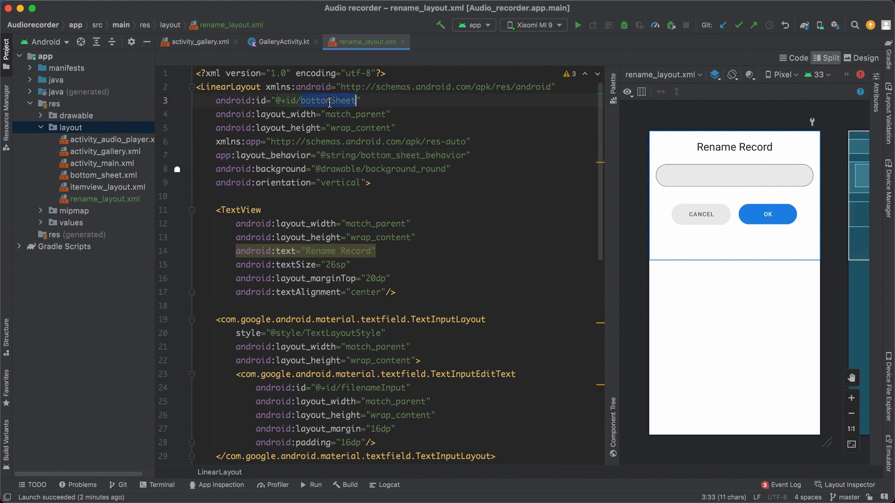
pyautogui.write('renameLayou')
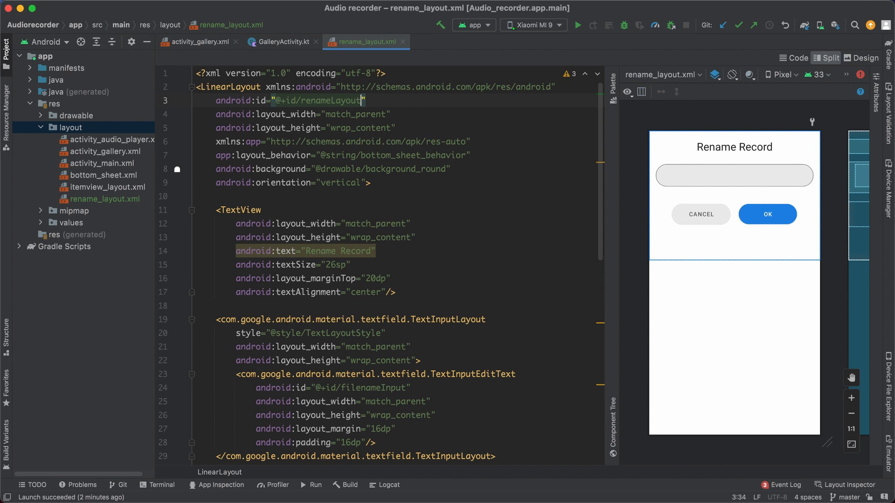
pyautogui.scroll(-3)
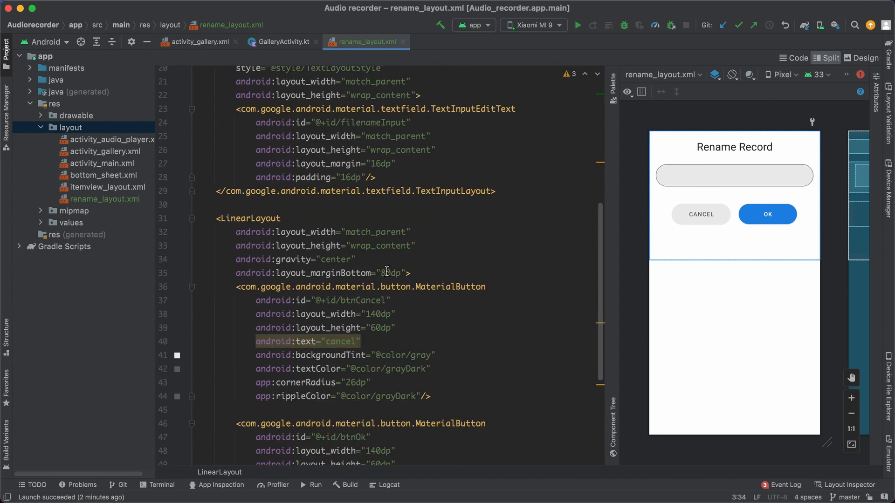
pyautogui.scroll(-3)
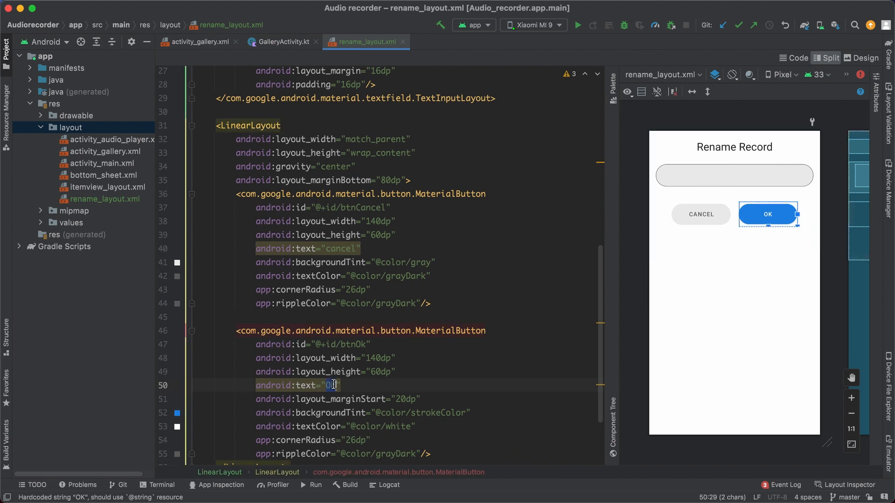
pyautogui.write('Save')
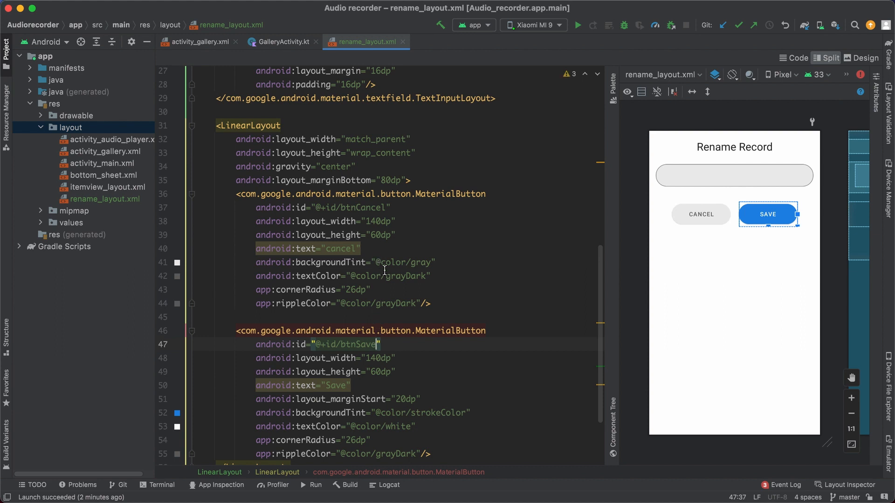
# - Set the layout's bottom margin to 20dp and return to GalleryActivity.kt
pyautogui.scroll(3)
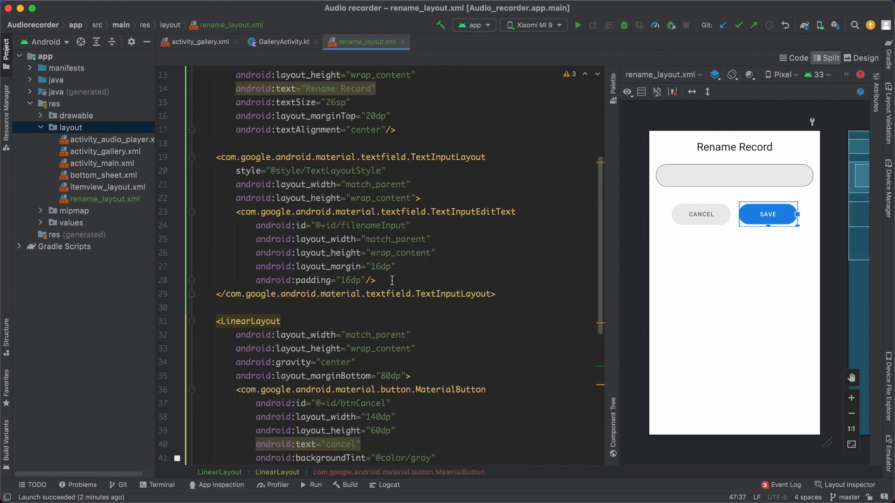
pyautogui.scroll(3)
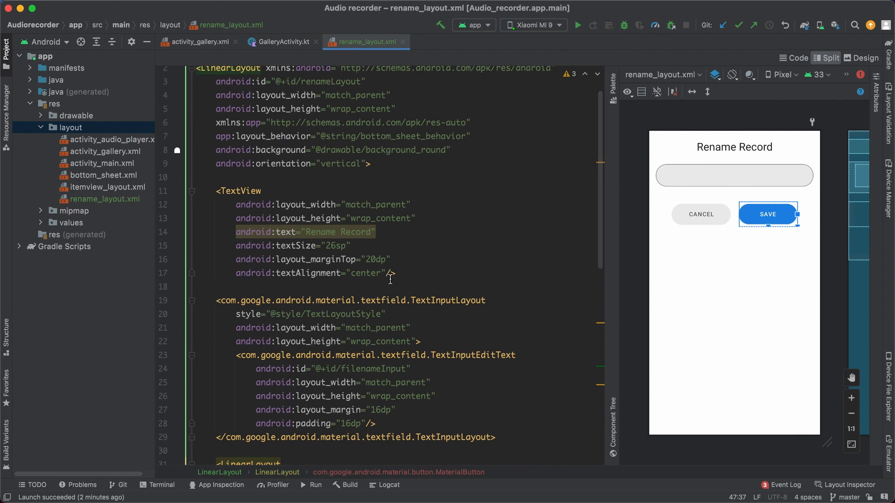
pyautogui.scroll(-3)
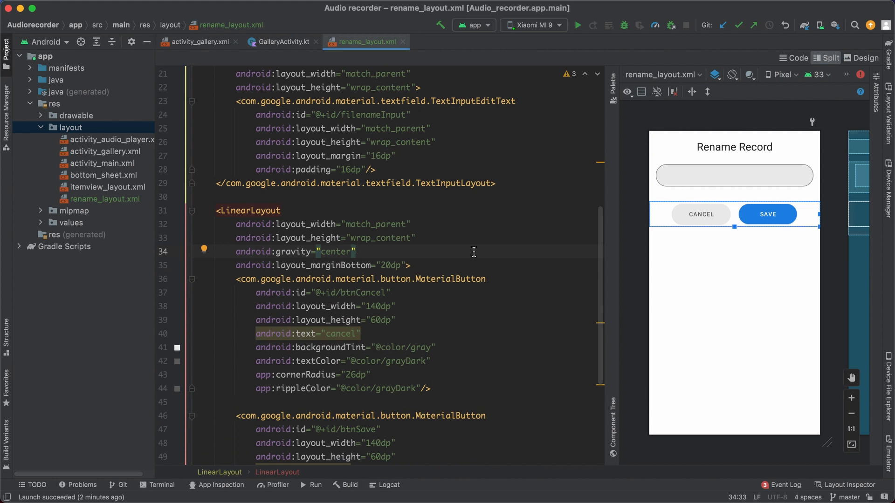
pyautogui.click(281, 42)
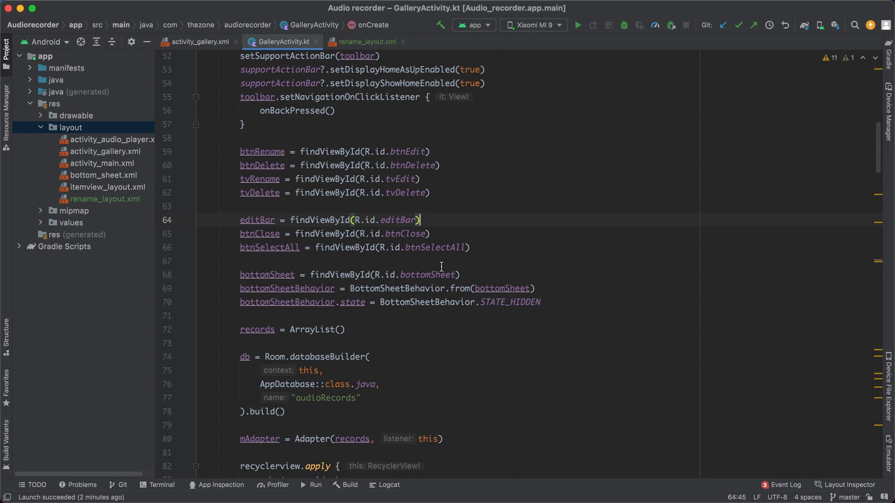
# - Add a btnRename click listener that creates an AlertDialog.Builder
pyautogui.scroll(-3)
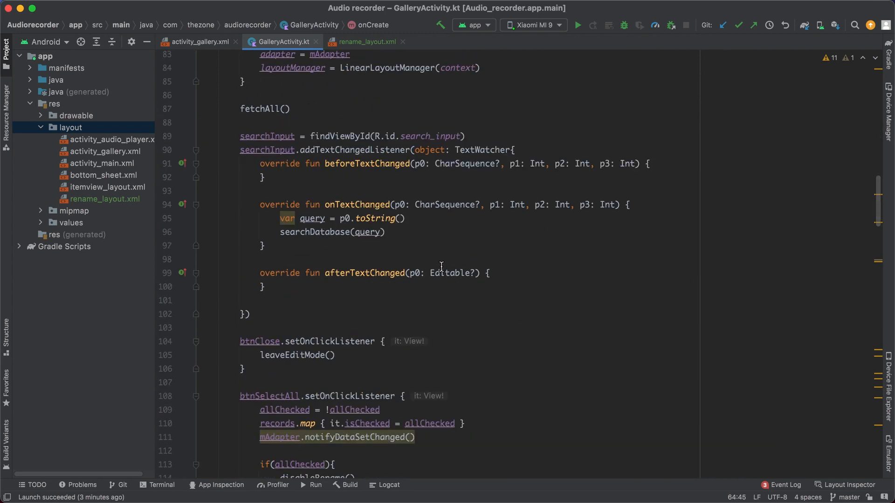
pyautogui.scroll(-3)
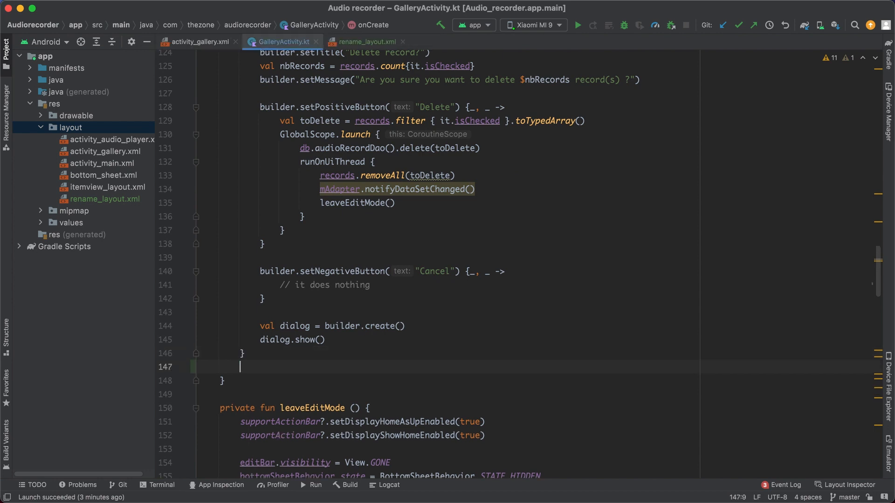
pyautogui.write('btnRename.setOnClickListener {')
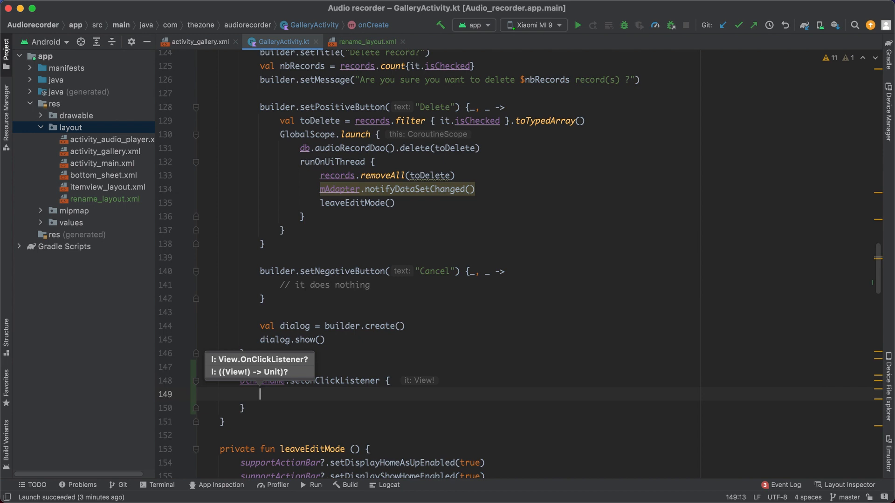
pyautogui.write('val')
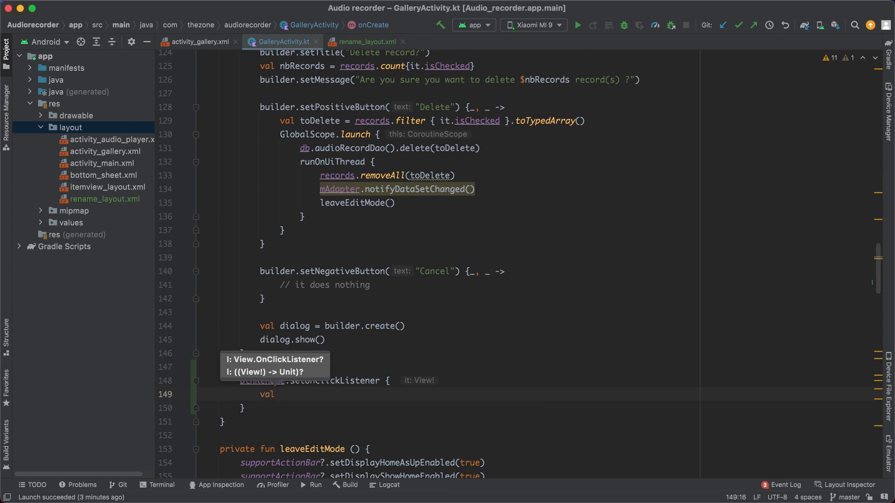
pyautogui.write('builder = AlertDialog.Builder(this')
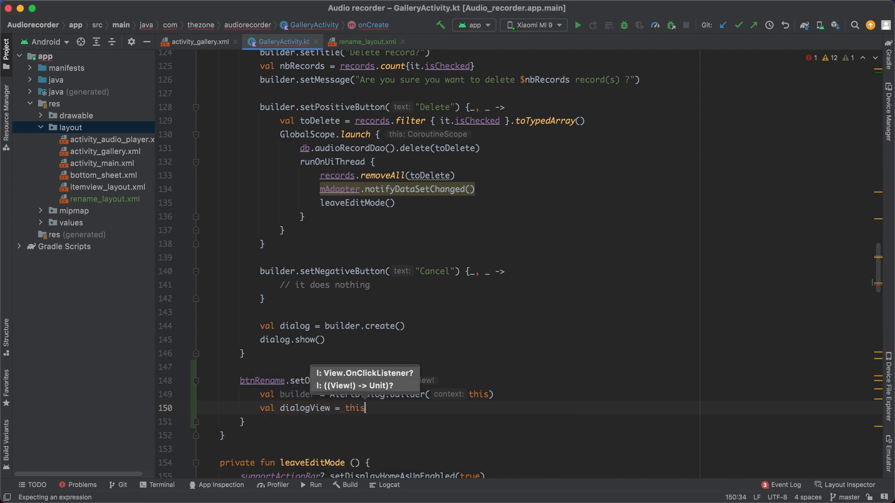
# - Begin inflating R.layout.rename_layout with layoutInflater inside the listener
pyautogui.write('.layoutInflater.inflate(')
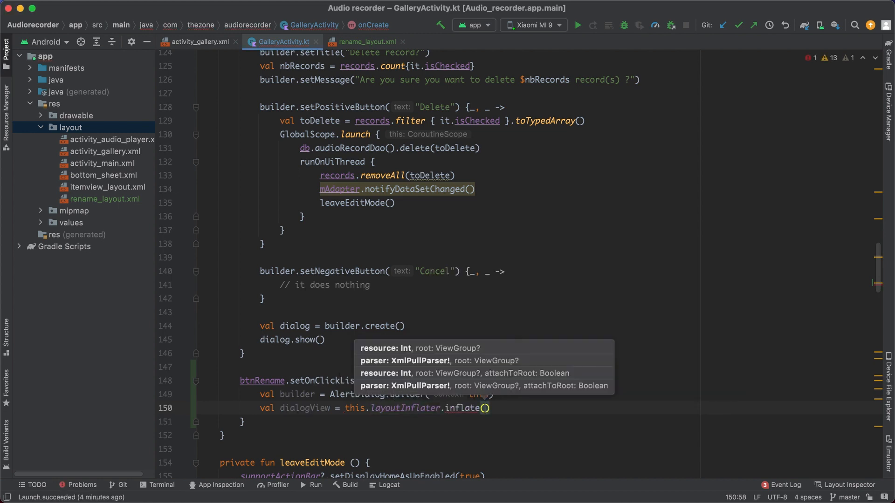
pyautogui.write('R.layout.rename_layout,')
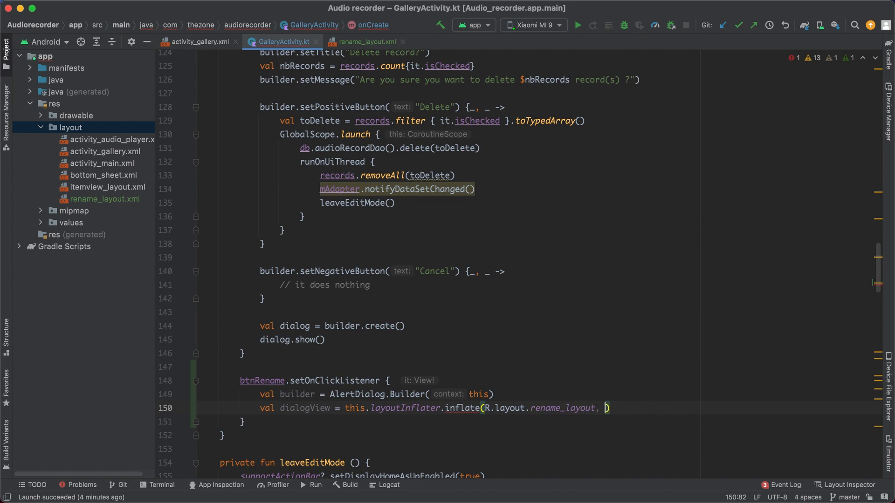
# - Set dialogView on the builder with setView, create the dialog with builder.create() and show it
pyautogui.write('null')
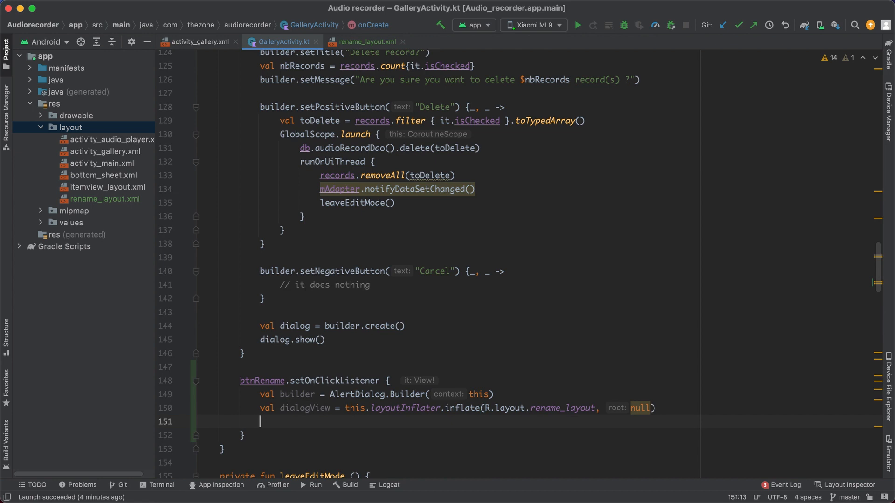
pyautogui.write('builder.')
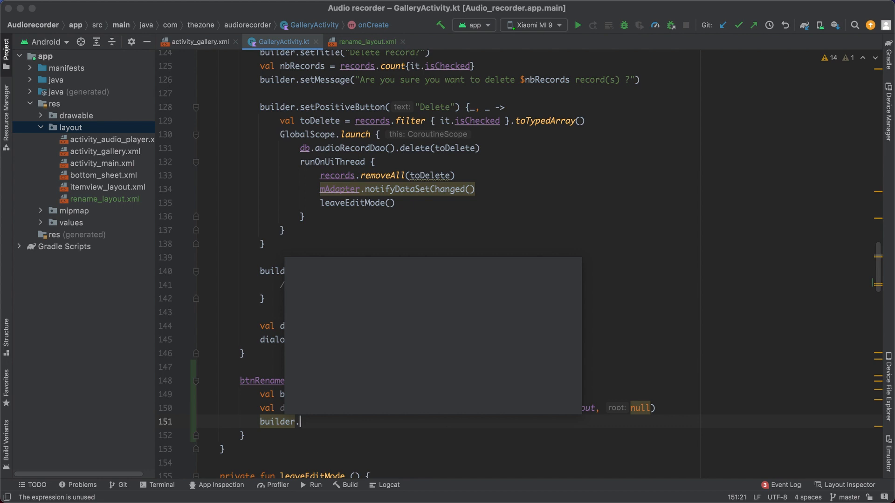
pyautogui.write('setView(dialogView')
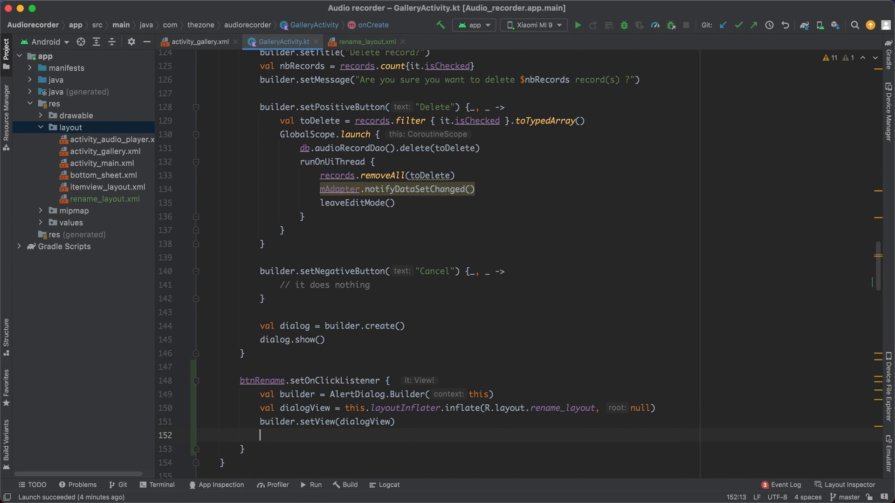
pyautogui.write('val dialo = builder.cre')
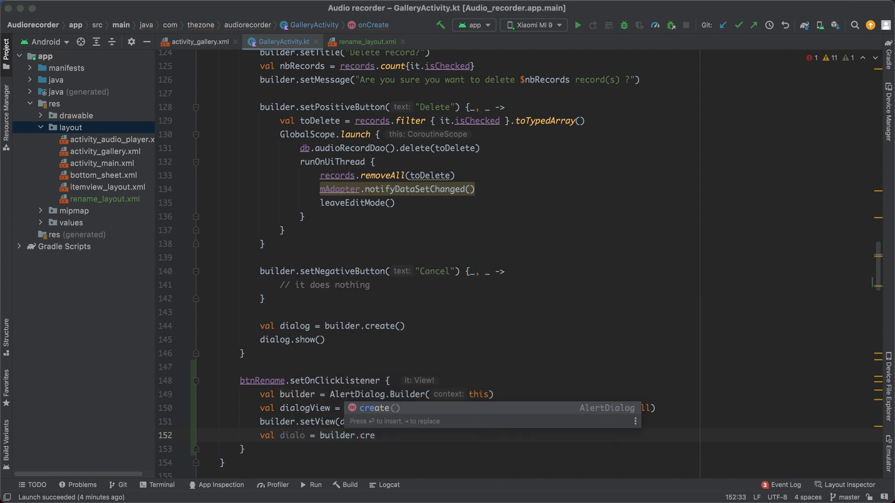
pyautogui.press('Return')
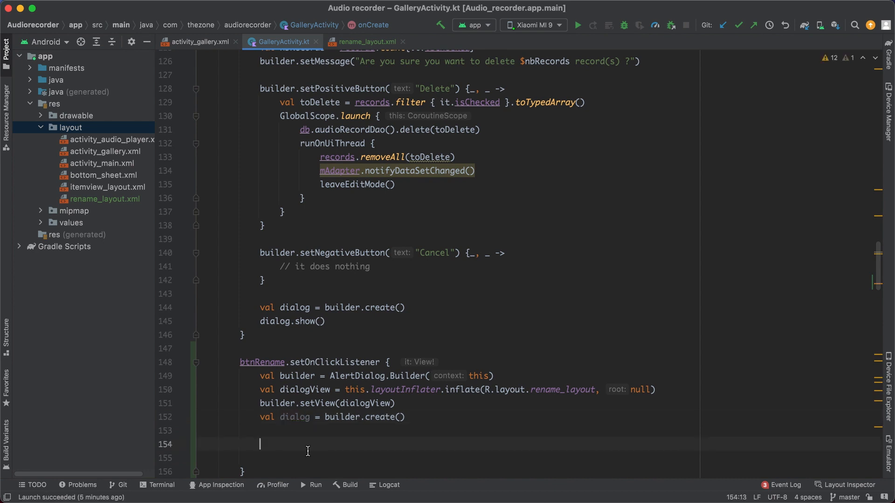
pyautogui.write('dialog.show(')
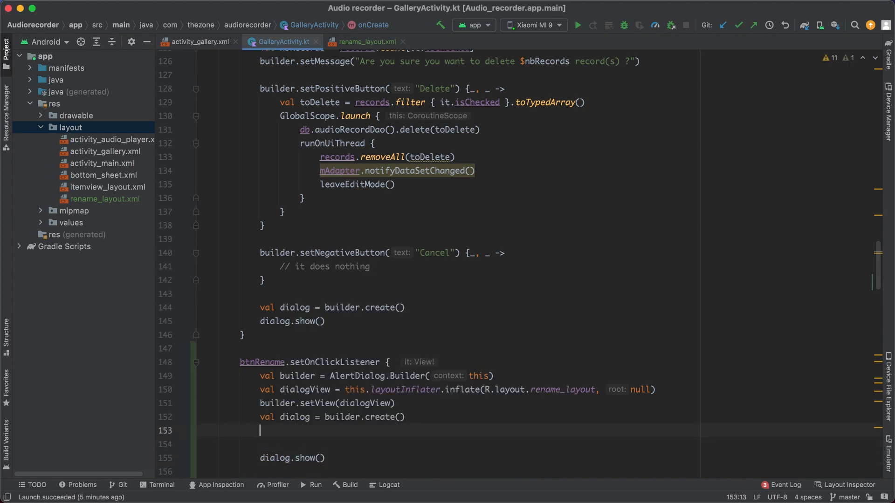
pyautogui.press('enter')
pyautogui.write('val record')
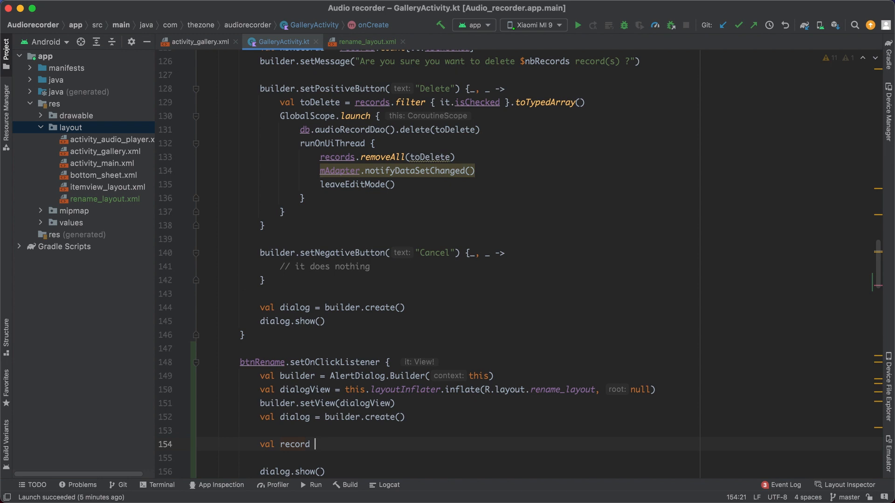
# - Store records.filter { it.isChecked }.get(0) as record, checking the layout ids in passing
pyautogui.write('= red')
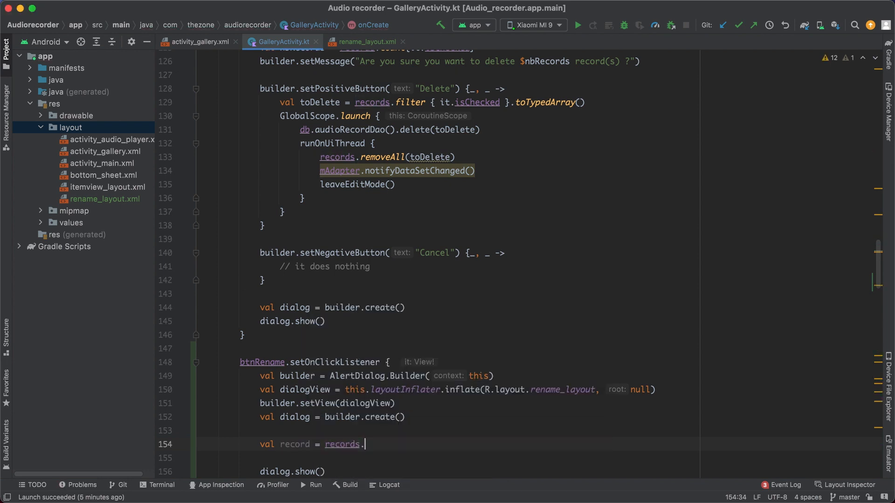
pyautogui.write('filter { i')
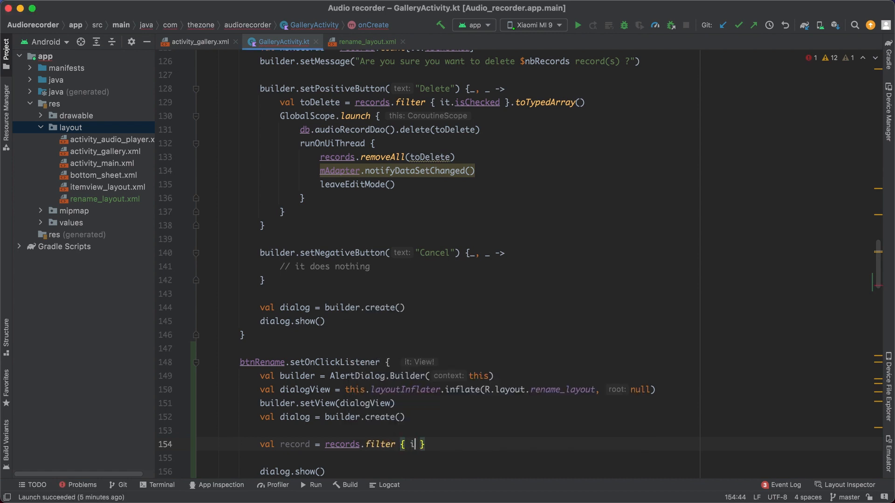
pyautogui.write('t.isChecked')
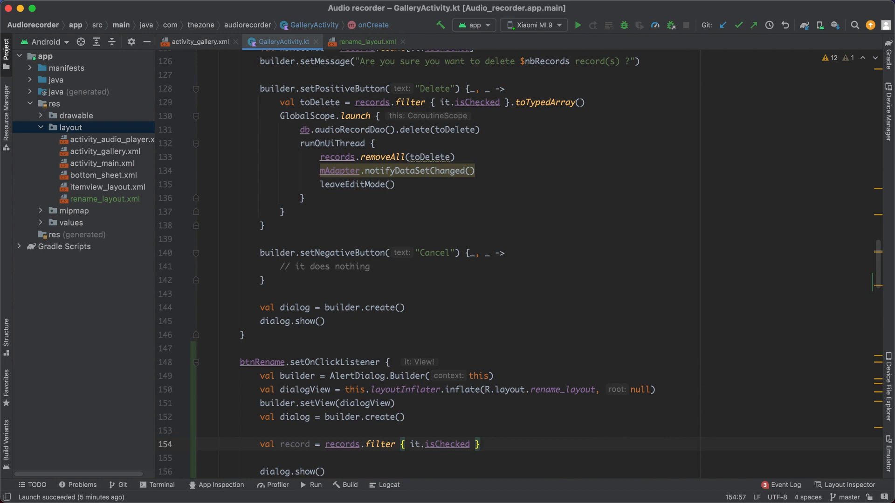
pyautogui.write('.')
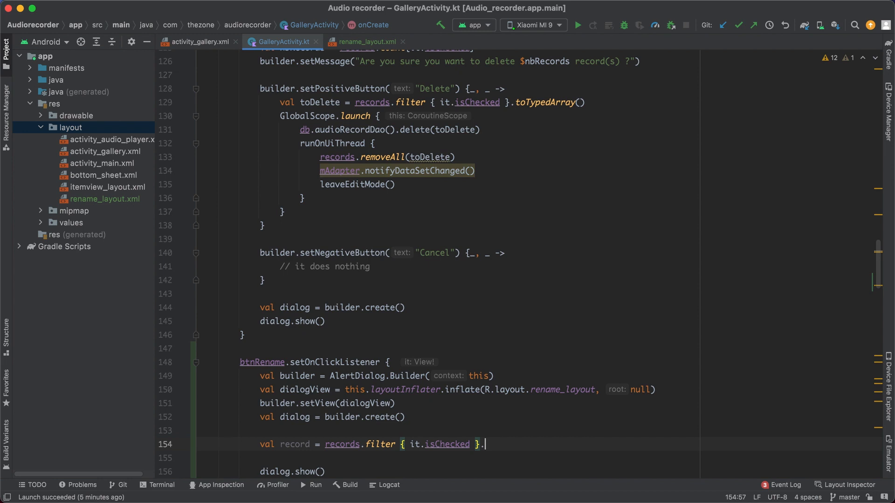
pyautogui.write('.get()')
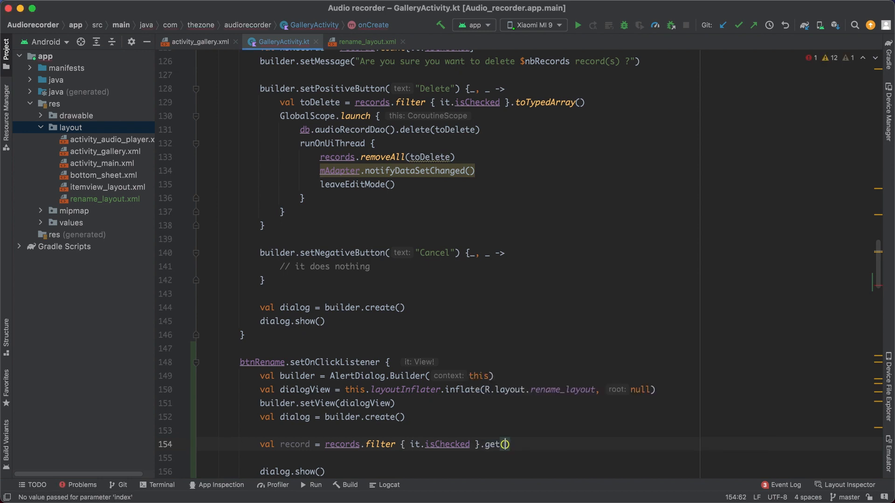
pyautogui.write('0')
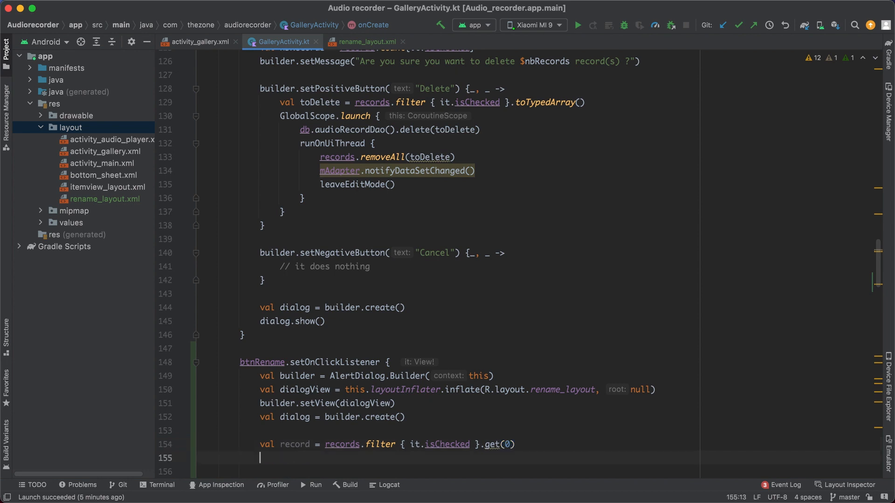
pyautogui.click(363, 42)
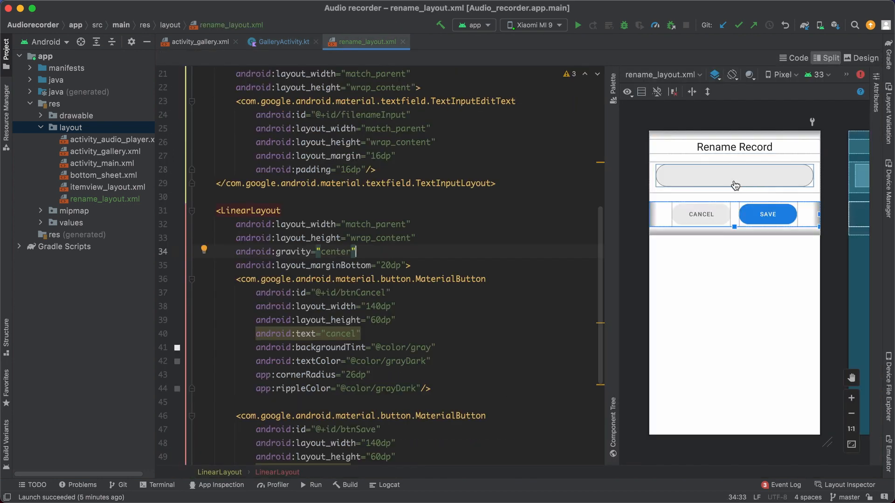
pyautogui.click(282, 41)
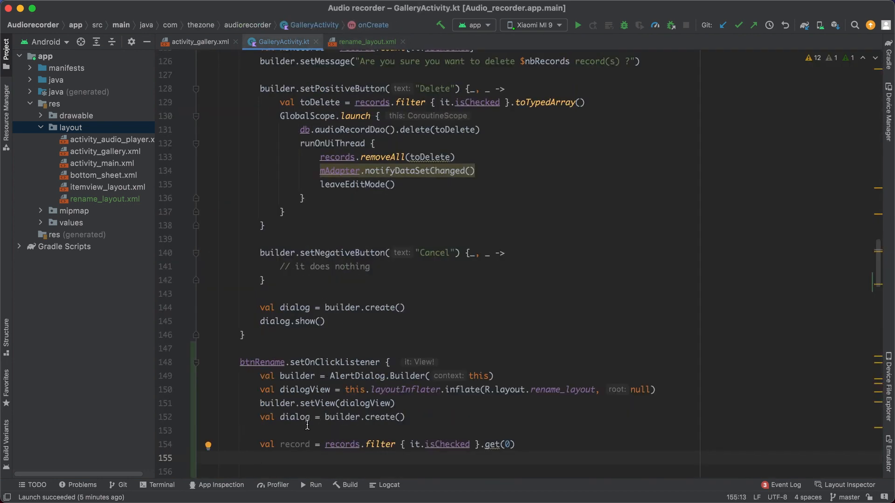
# - Look up the filenameInput TextInputEditText from dialogView as textInput
pyautogui.write('v')
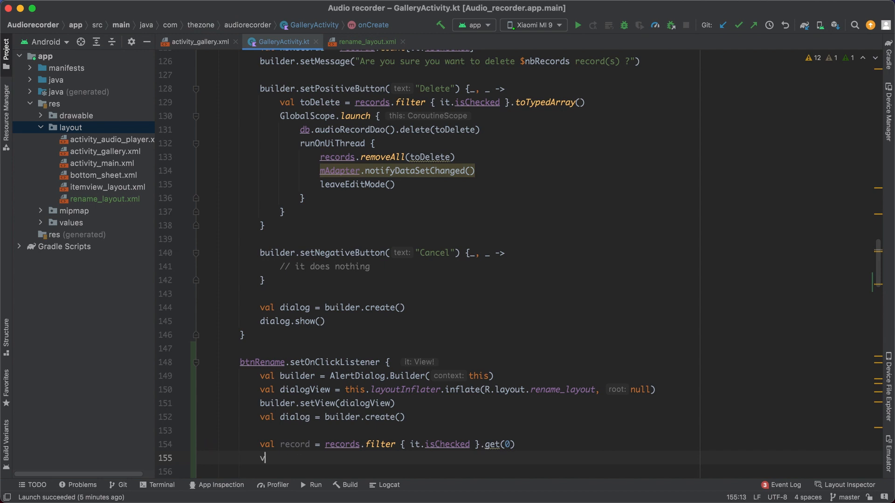
pyautogui.write('textInput =')
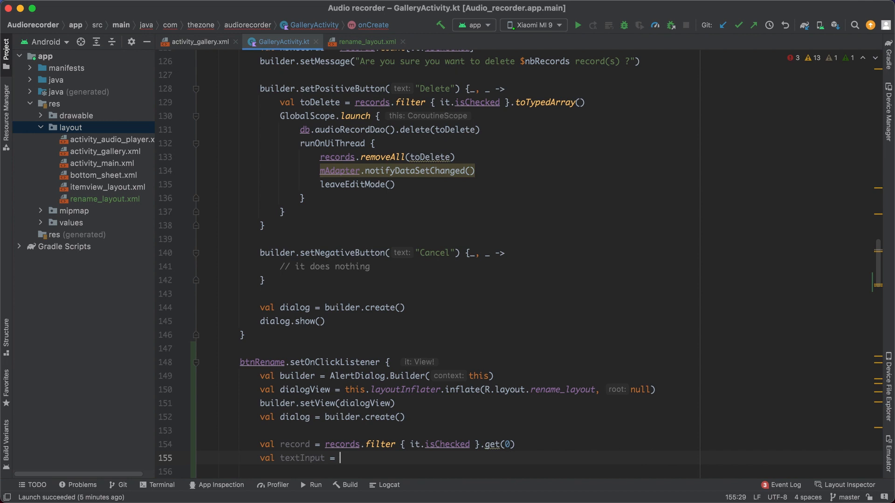
pyautogui.write('dialogView')
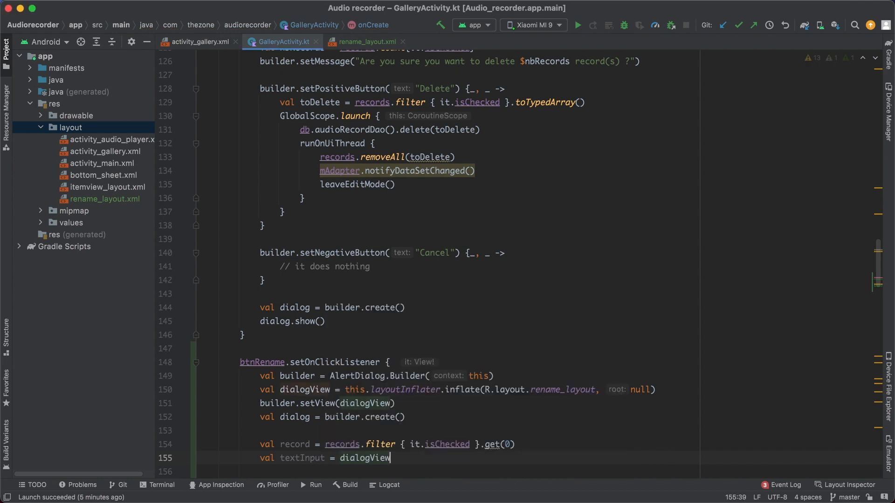
pyautogui.write('.findViewById<T>(')
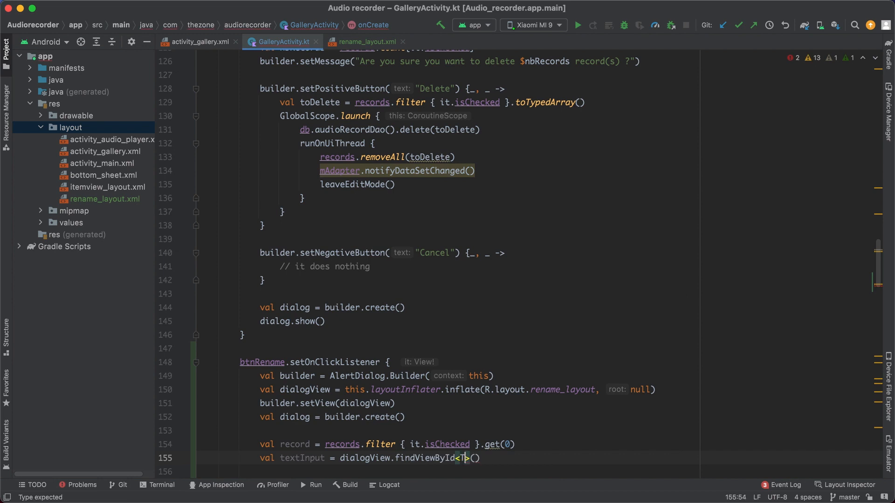
pyautogui.write('extInputEditText')
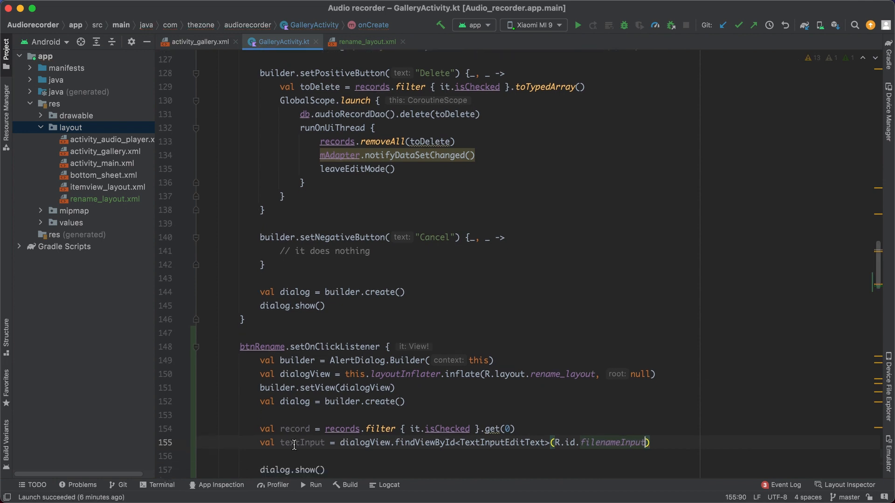
pyautogui.scroll(3)
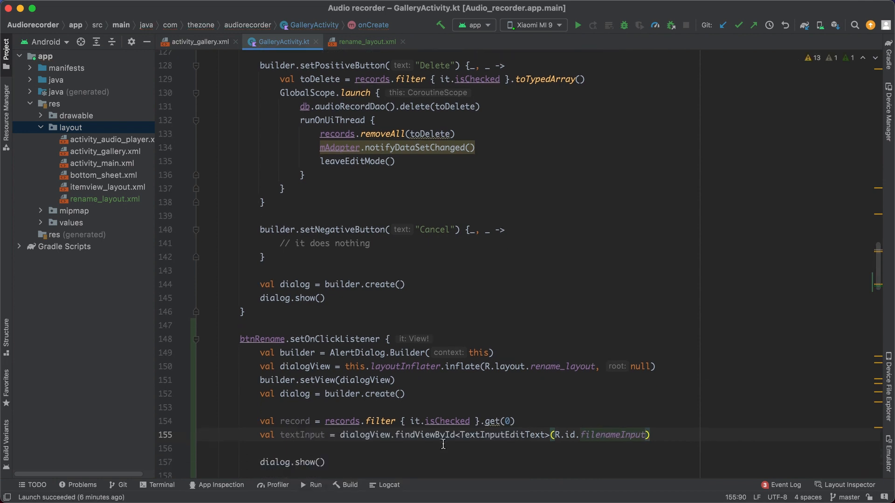
pyautogui.doubleClick(355, 434)
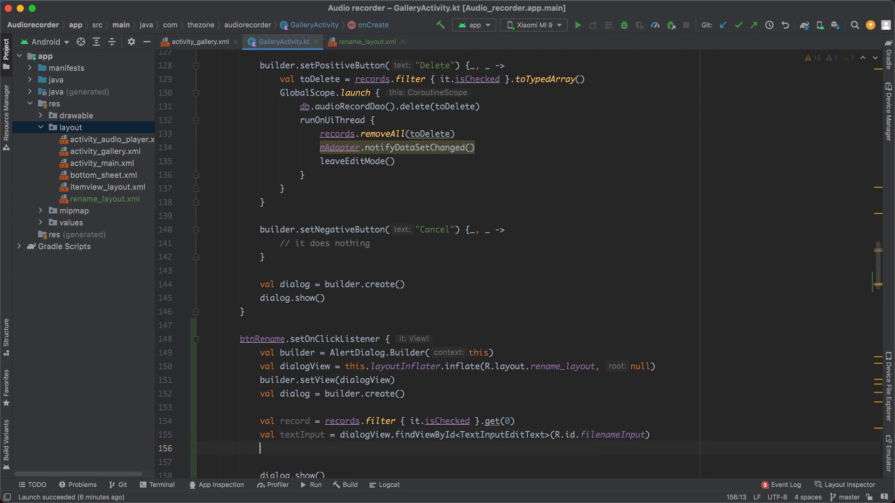
# - Prefill the field with textInput.setText(record.filename)
pyautogui.write('textInput.setText(')
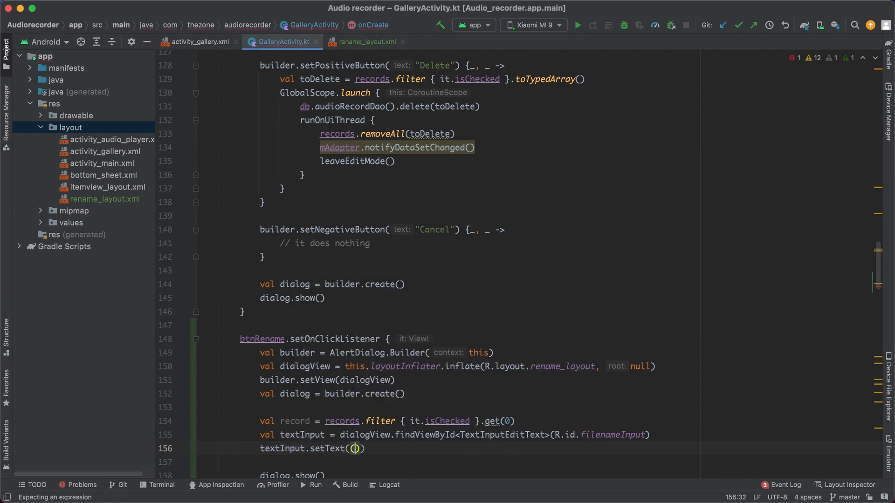
pyautogui.write('record.')
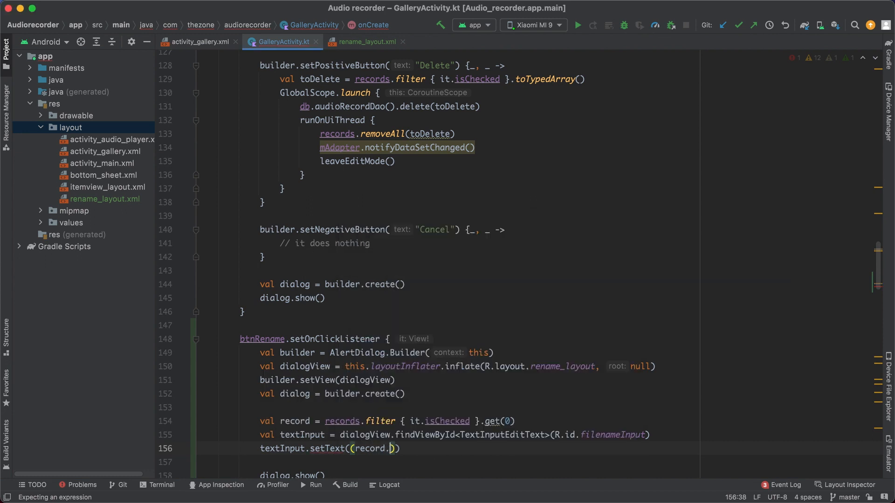
pyautogui.write('filename')
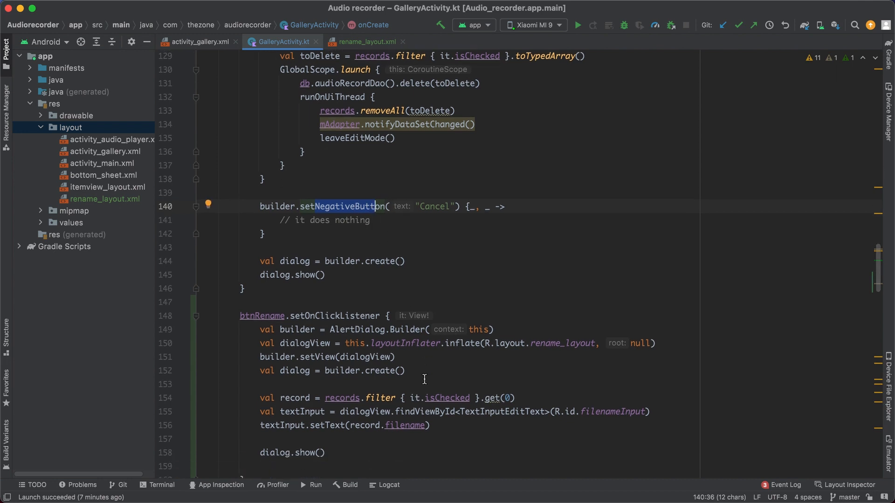
# - Find the btnSave Button in dialogView and attach an empty setOnClickListener lambda
pyautogui.click(431, 411)
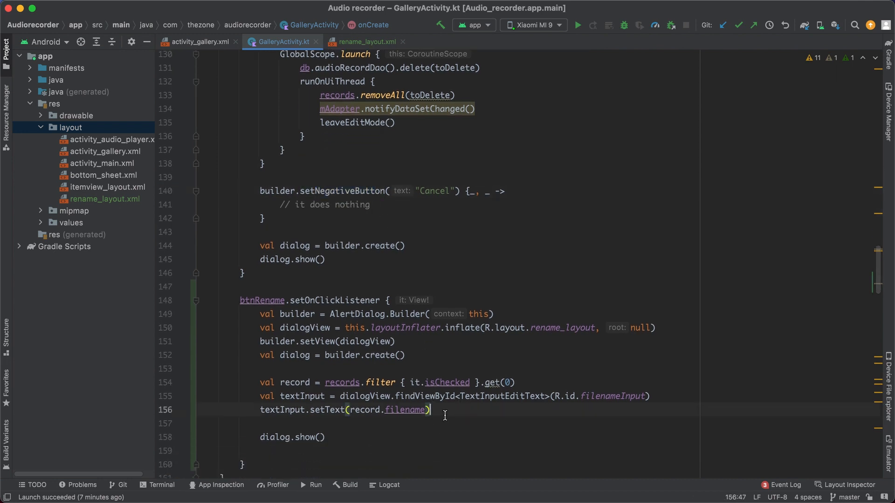
pyautogui.write('di')
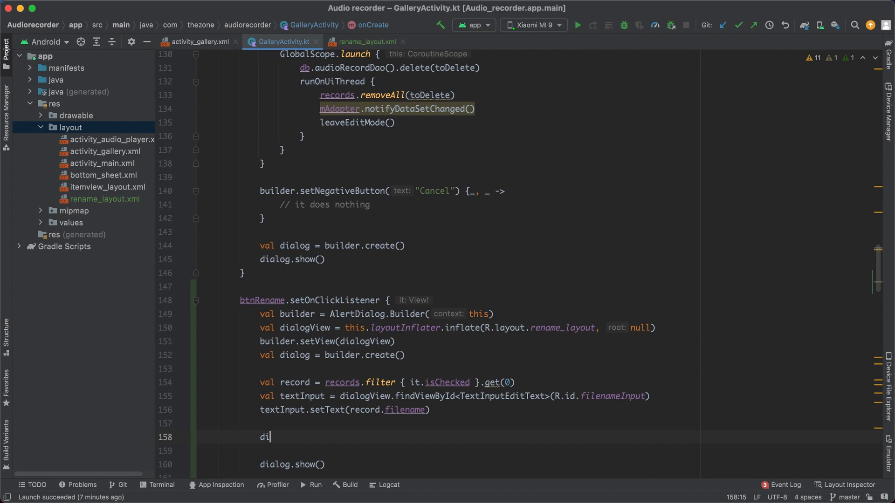
pyautogui.write('al')
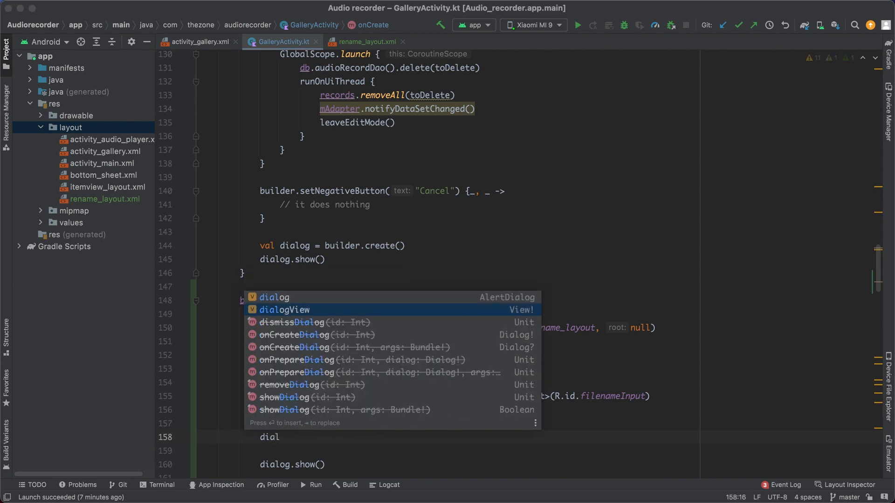
pyautogui.write('dialogView.findViewById<>(')
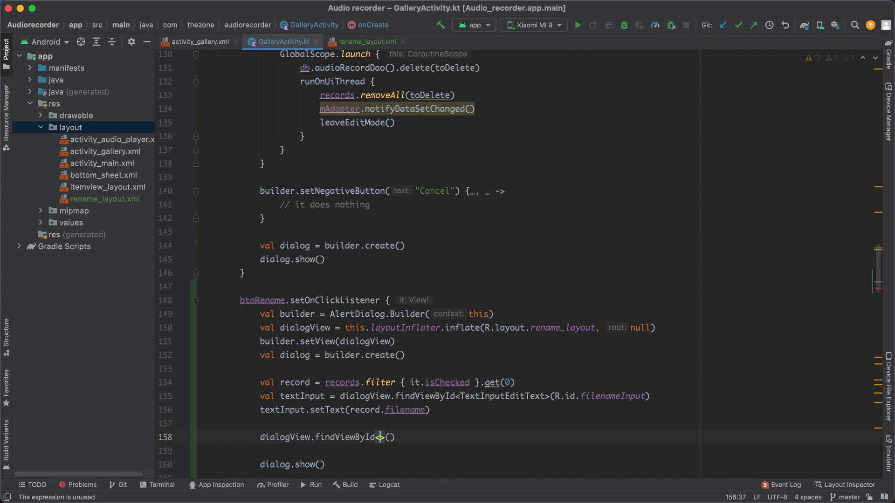
pyautogui.write('Button')
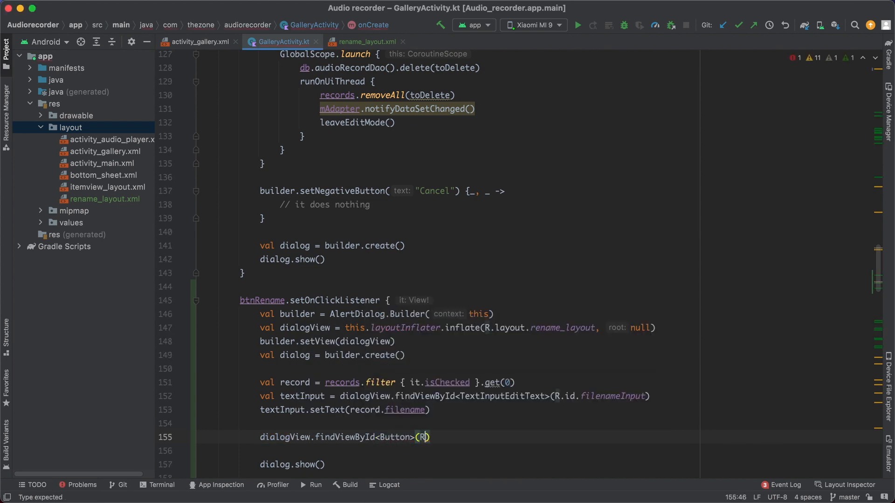
pyautogui.write('.i')
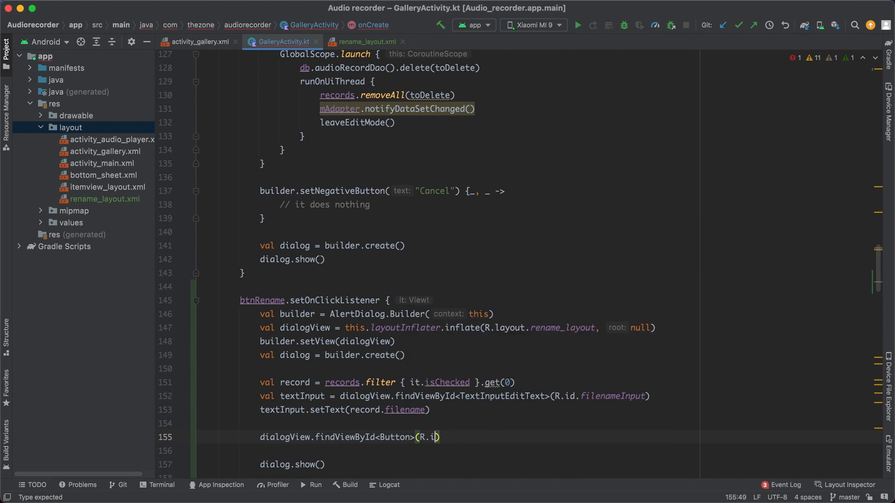
pyautogui.write('btnSave')
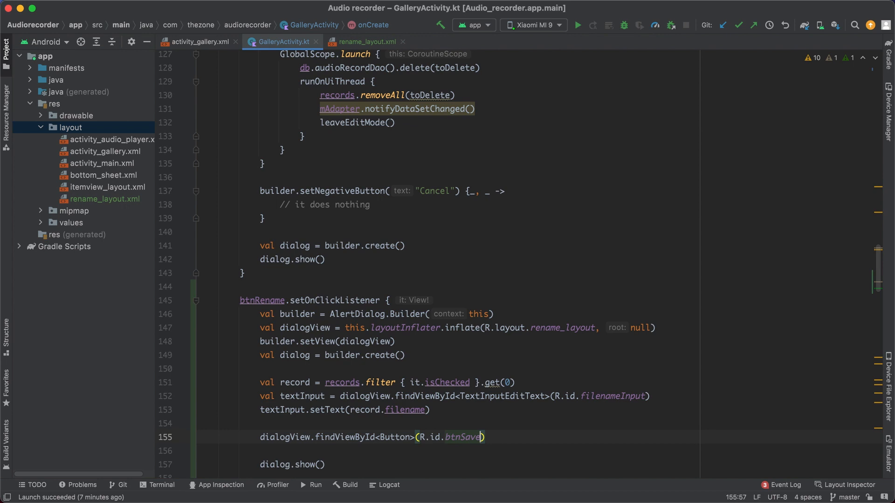
pyautogui.write('.set')
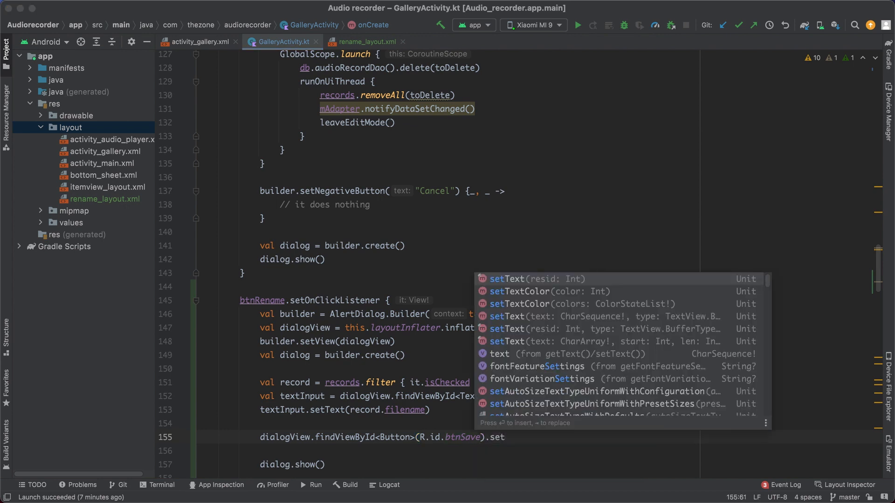
pyautogui.write('oncl')
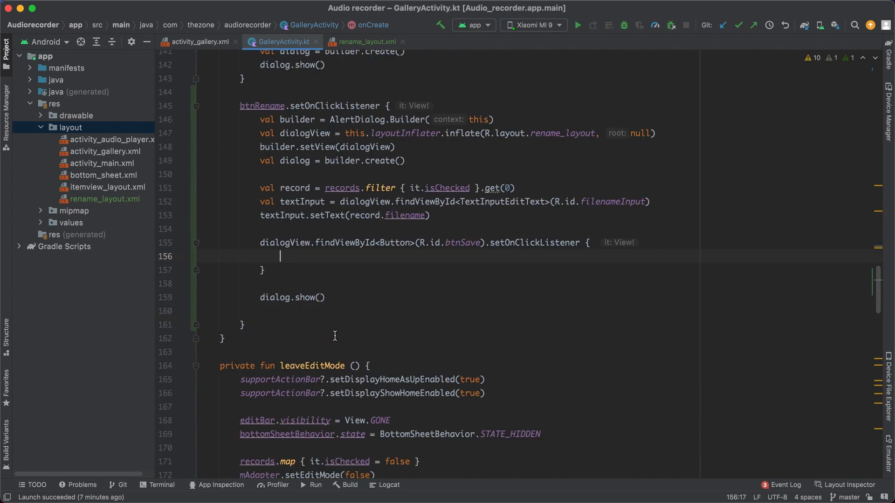
pyautogui.click(283, 269)
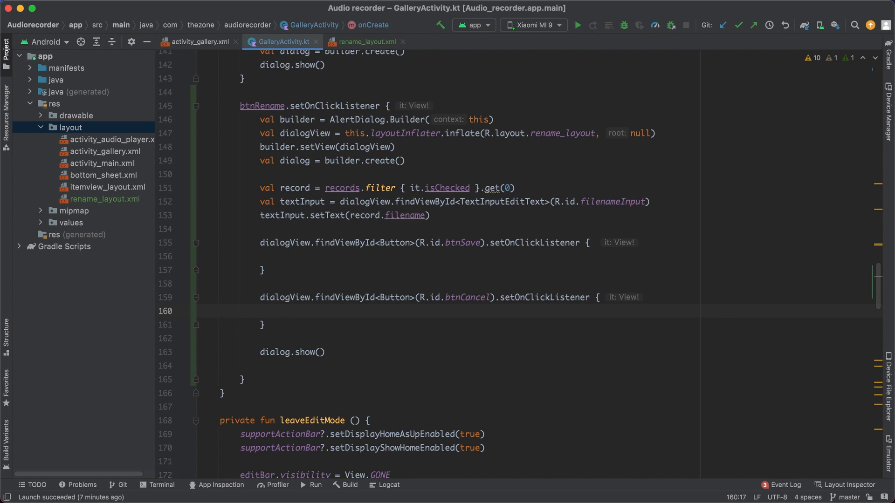
# - Call dialog.dismiss() in the btnCancel listener, then move into the btnSave body
pyautogui.write('dialog.dismiss(')
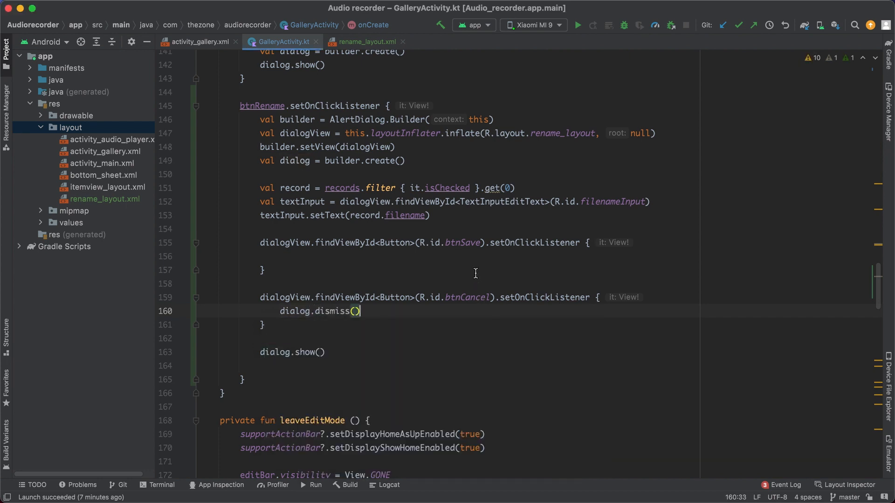
pyautogui.click(280, 256)
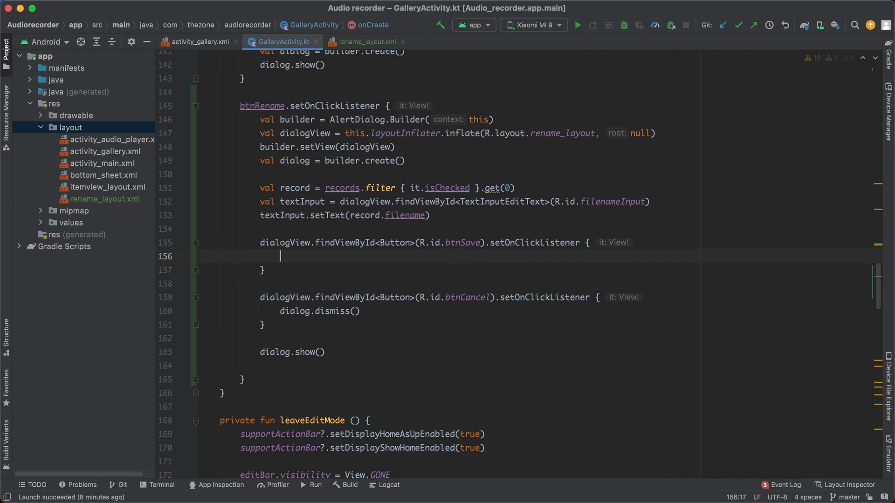
pyautogui.moveTo(428, 258)
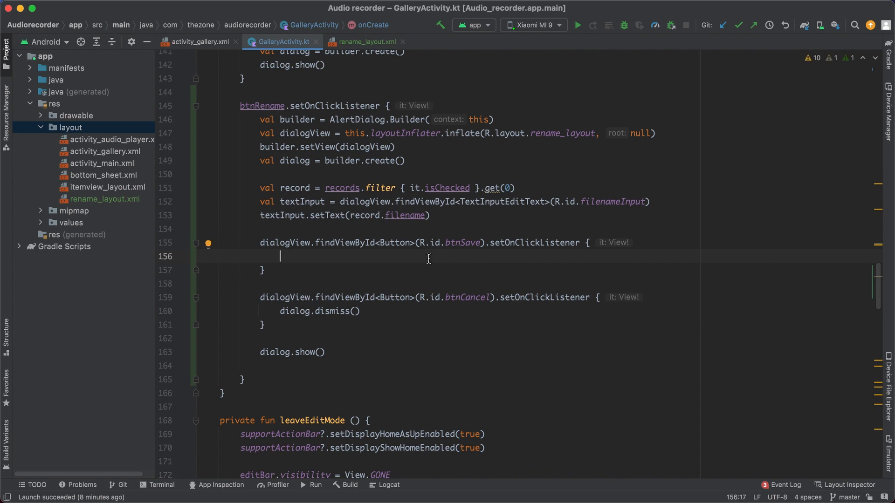
# - Read textInput.text.toString() into input and start an if(input.isEmpty()) check
pyautogui.write('val')
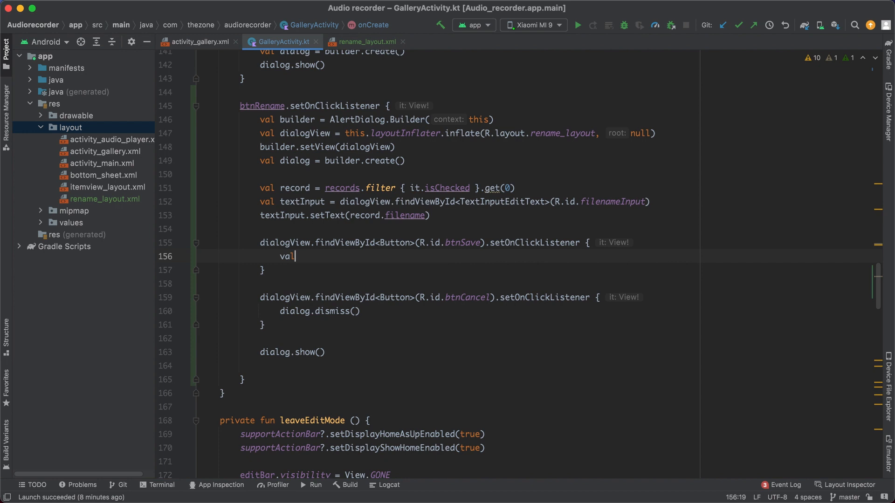
pyautogui.write('input = textInput.text.toString(')
pyautogui.write('if(i')
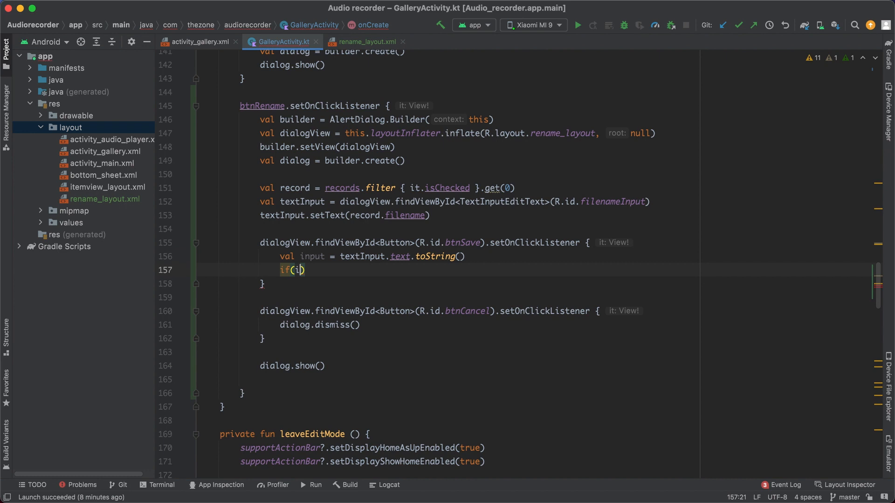
pyautogui.write('nput.isEmpty(')
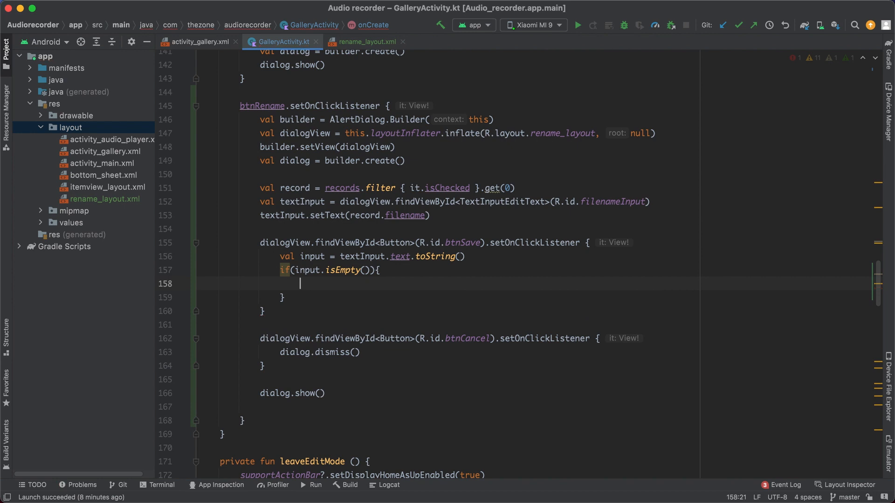
# - Show an "A name is required" Toast with LENGTH_LONG when the input is empty
pyautogui.write('Toast.makeText(this,')
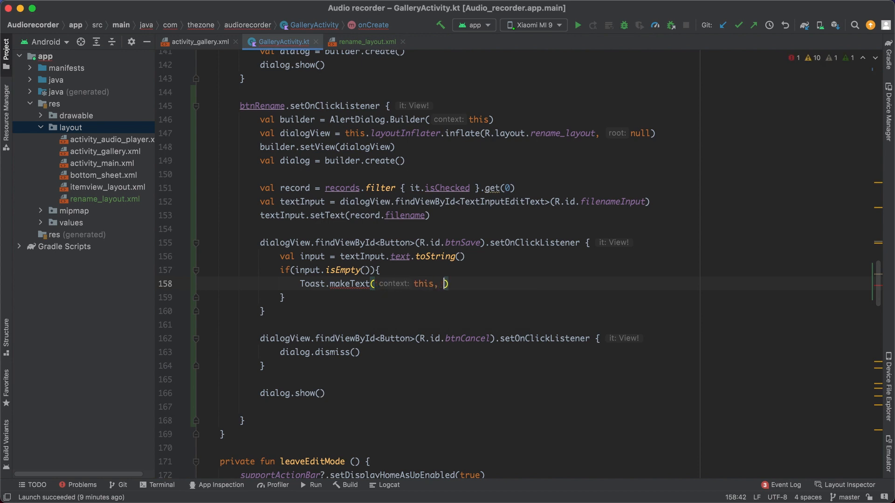
pyautogui.write('"A name is required')
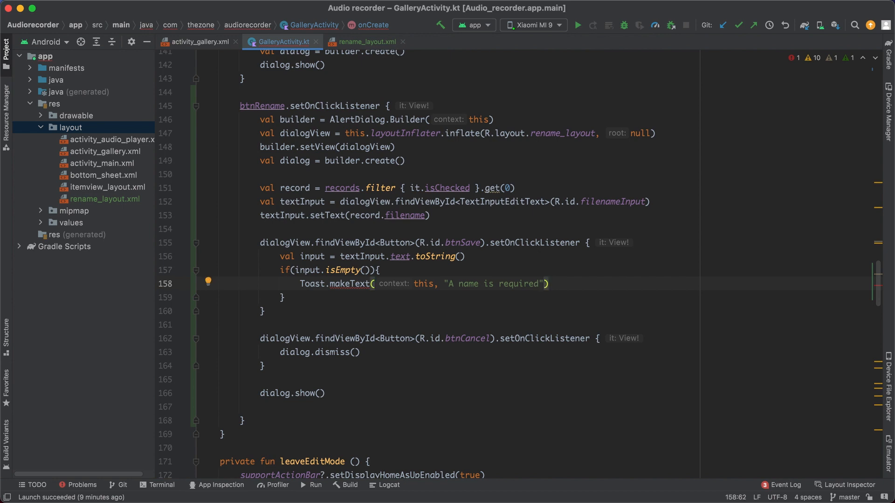
pyautogui.write(', Toast')
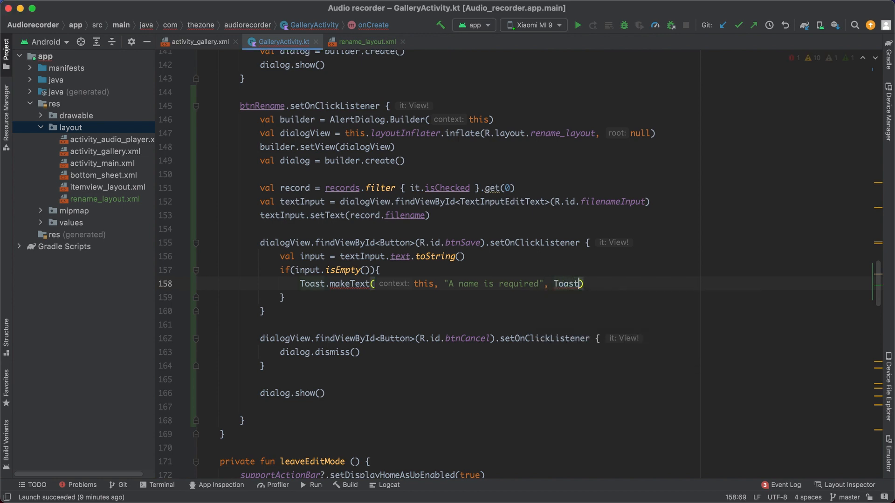
pyautogui.write('LENGTH_LONG')
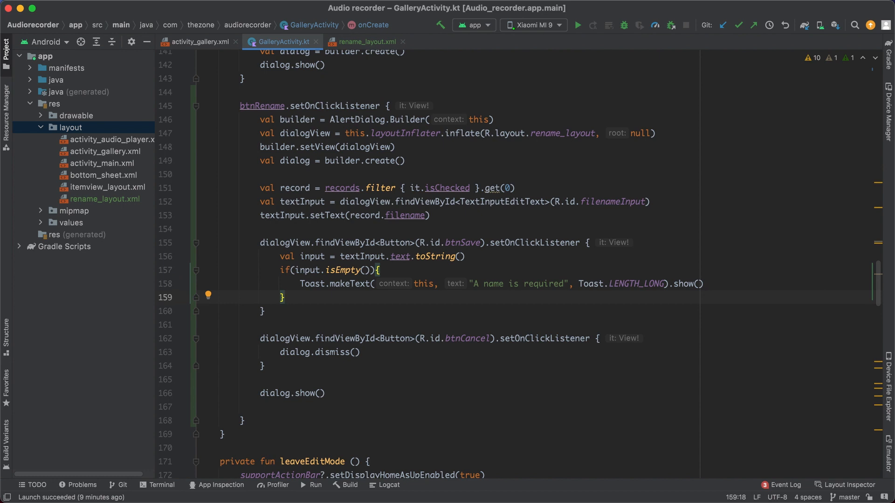
# - In the else branch set record.filename = input and GlobalScope.launch the DAO update of the record
pyautogui.write('else{')
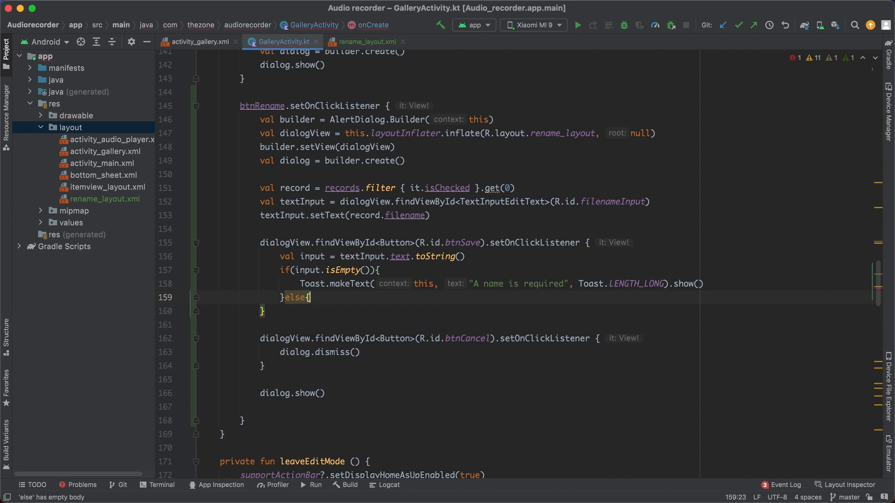
pyautogui.write('record.f')
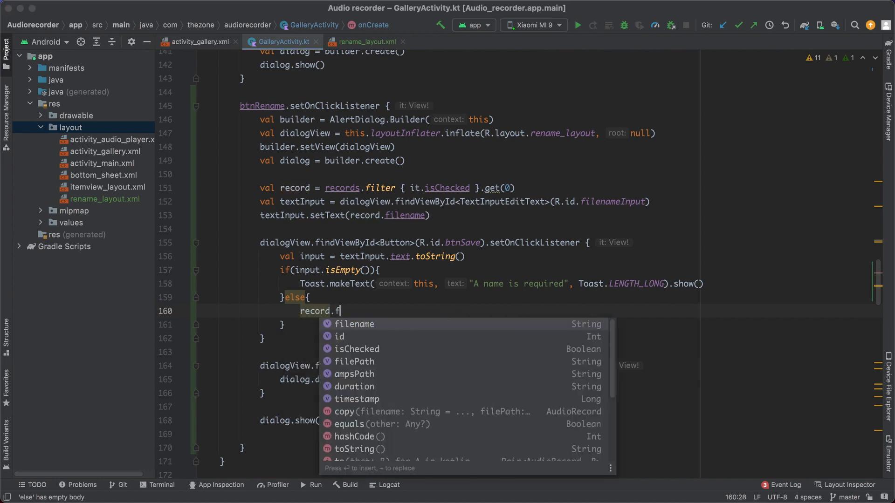
pyautogui.write('ilename = input')
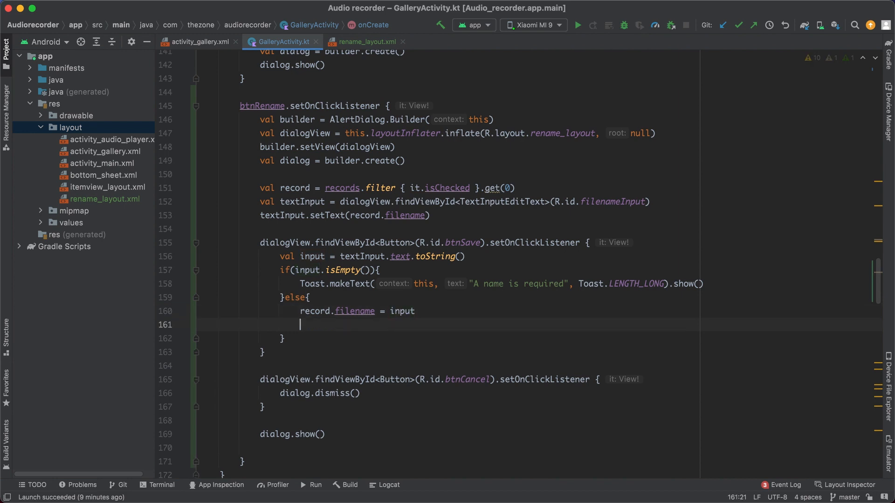
pyautogui.write('GlobalScope.launch {')
pyautogui.write('d')
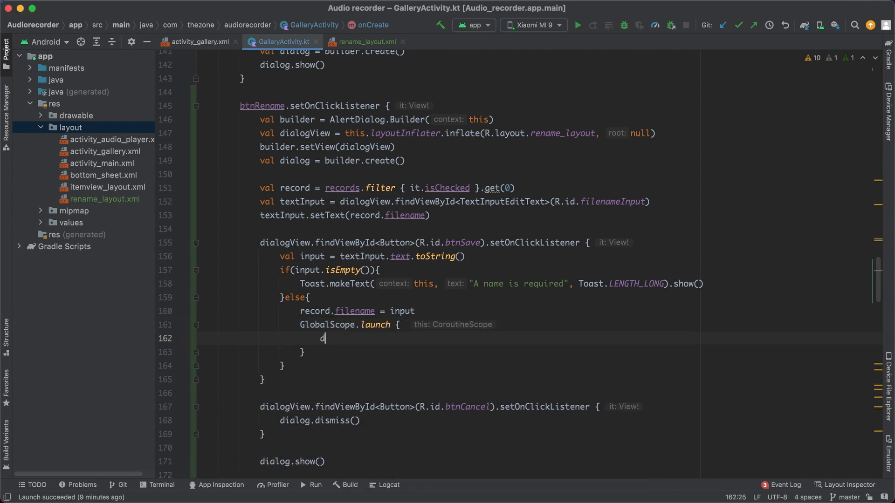
pyautogui.write('b.re')
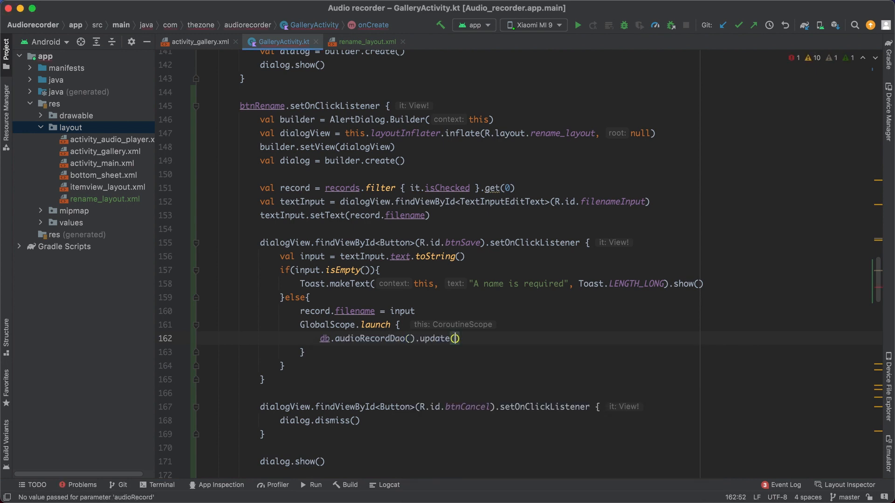
pyautogui.write('record')
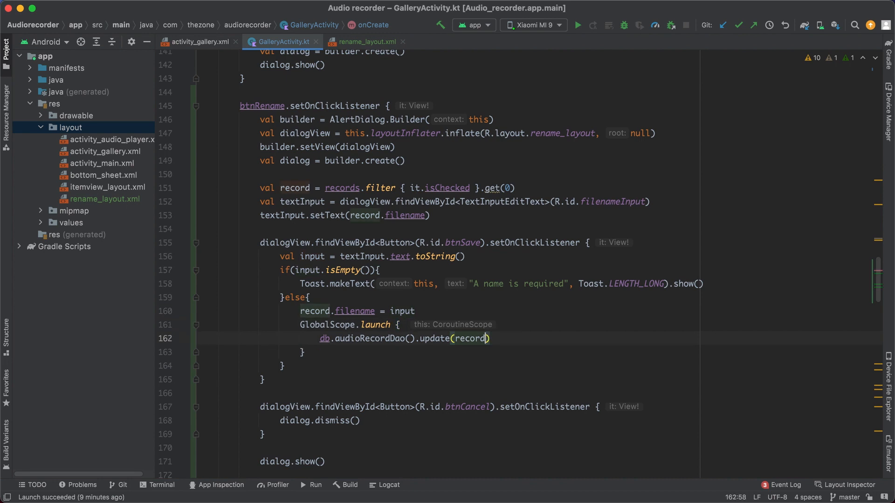
pyautogui.press('enter')
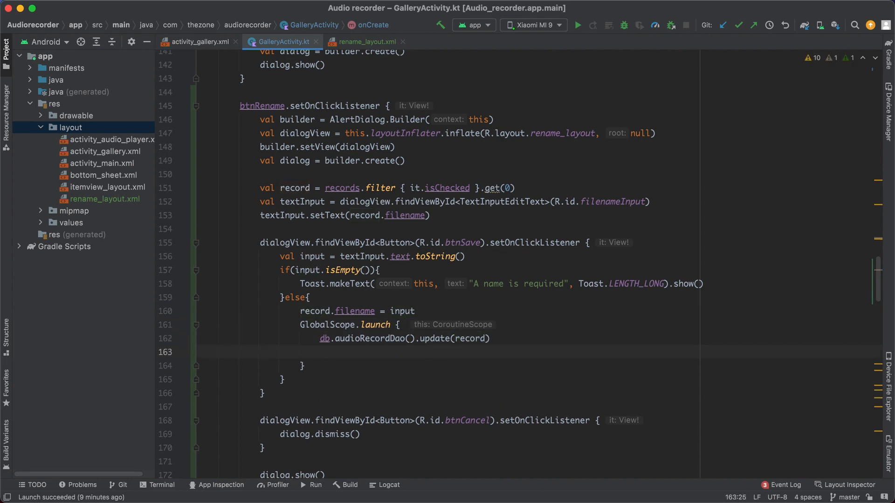
# - In runOnUiThread call mAdapter.notifyItemChanged(records.indexOf(record)) and leaveEditMode()
pyautogui.write('runOnUiThread {')
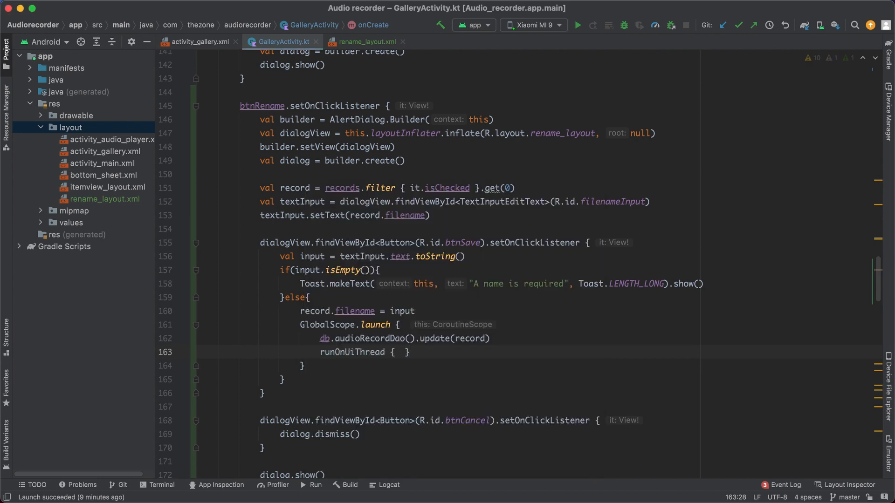
pyautogui.write('m')
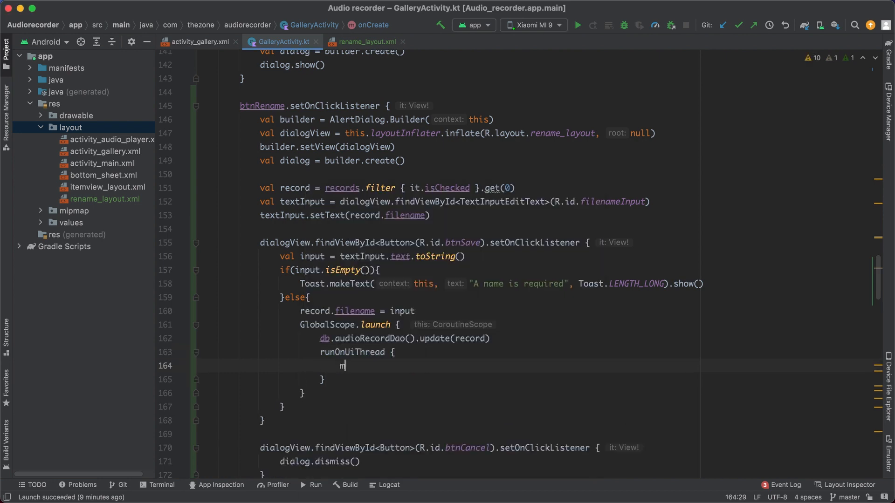
pyautogui.write('Adapter')
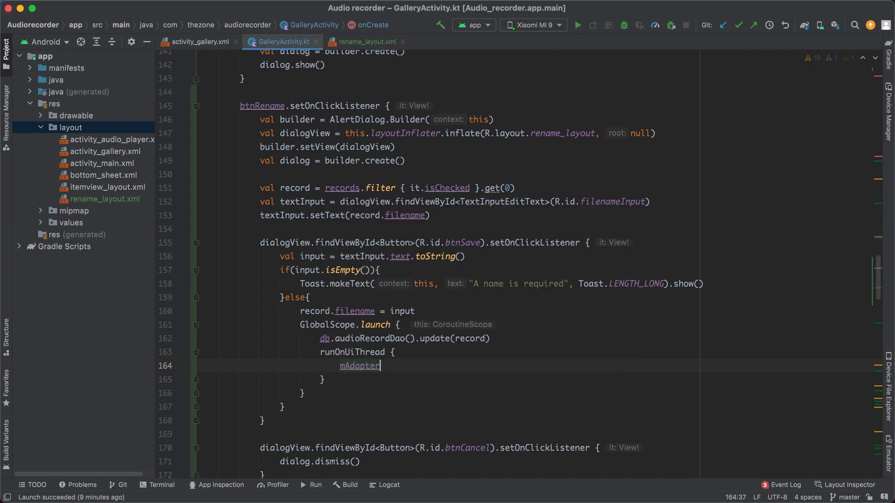
pyautogui.write('.notifyItemChanged(')
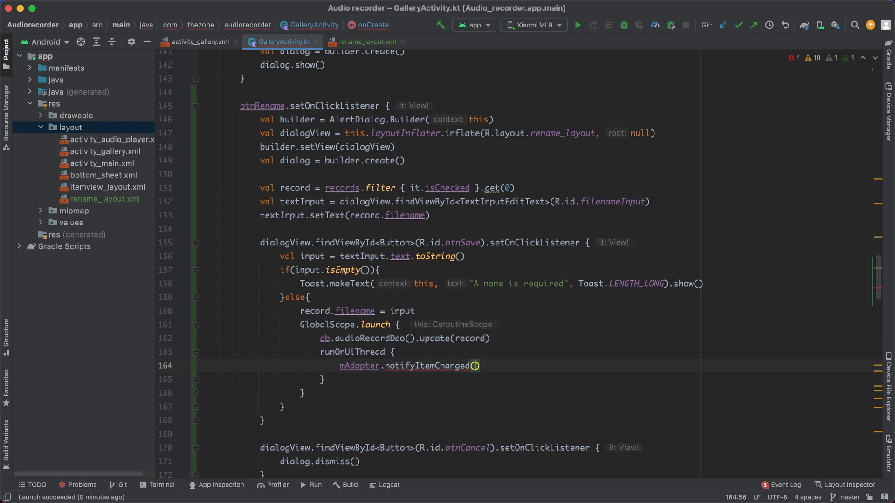
pyautogui.write('rec')
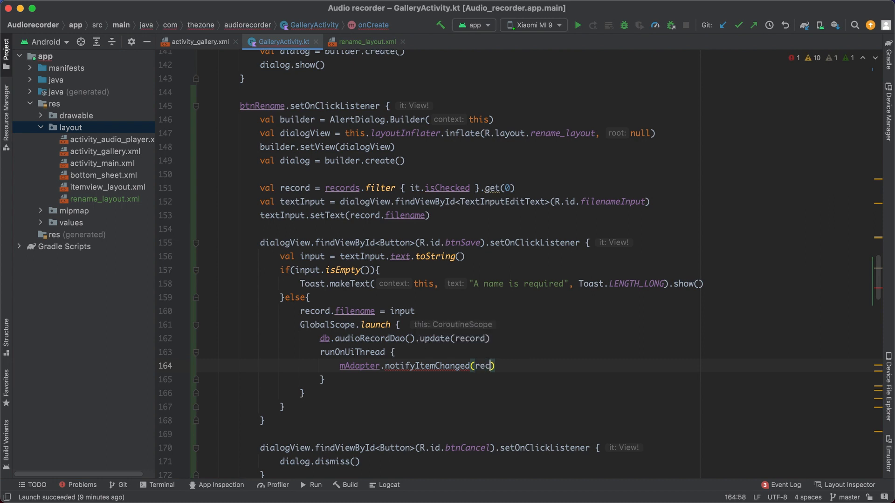
pyautogui.write('ords')
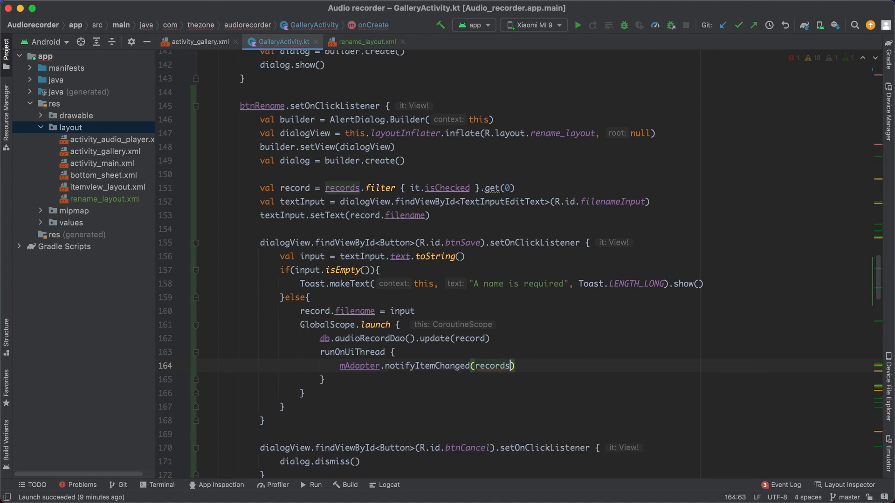
pyautogui.write('.indexOf(record')
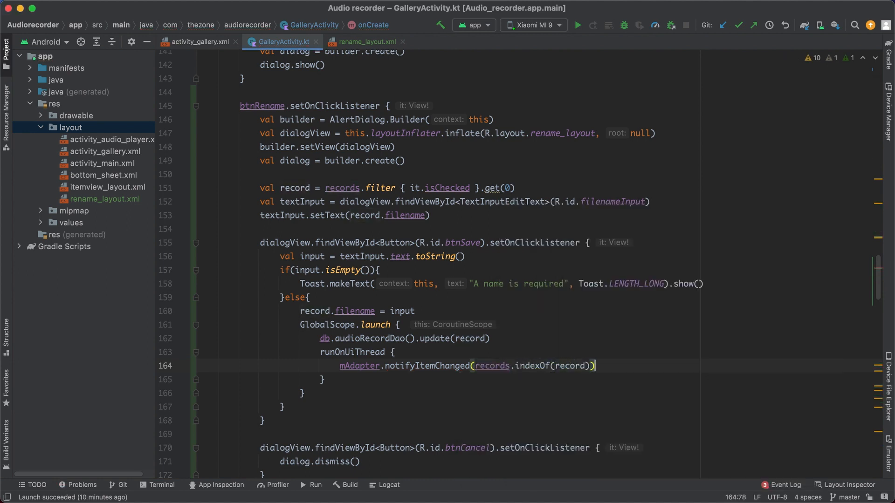
pyautogui.write('leaveEditMode(')
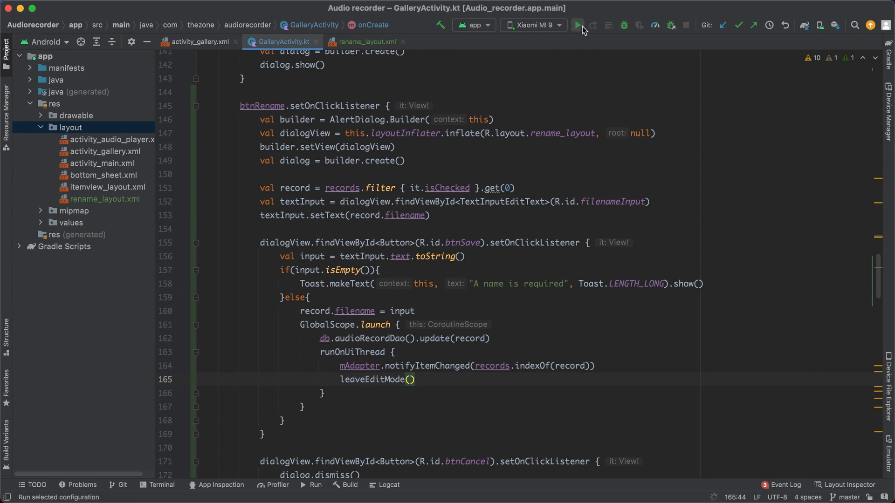
# - Run the app on the phone, rename the checked recording to audio_record and save; the dialog stays open
pyautogui.click(578, 25)
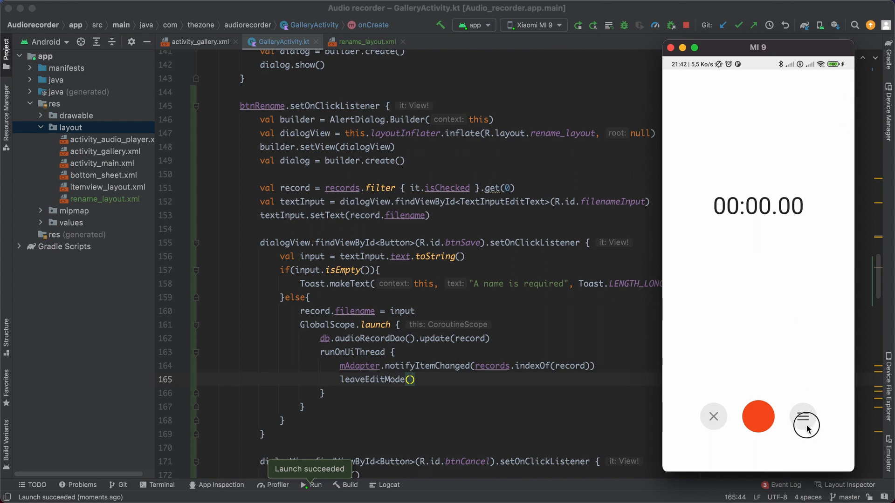
pyautogui.click(805, 422)
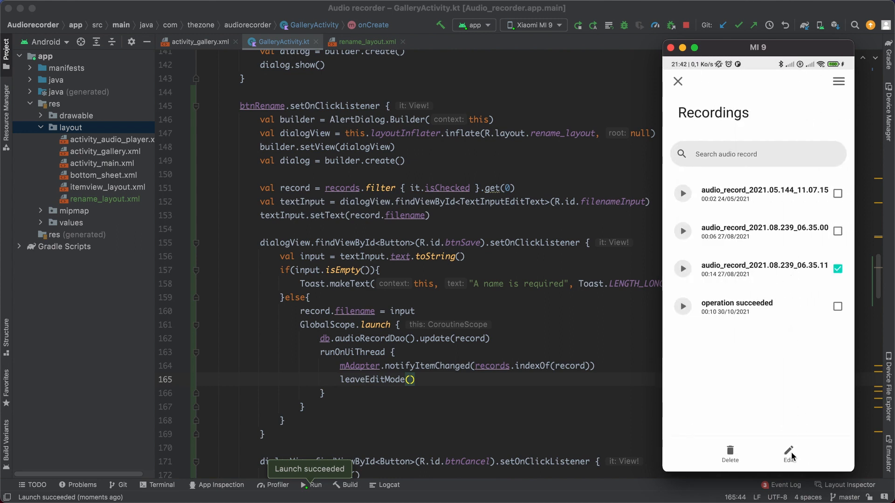
pyautogui.click(789, 453)
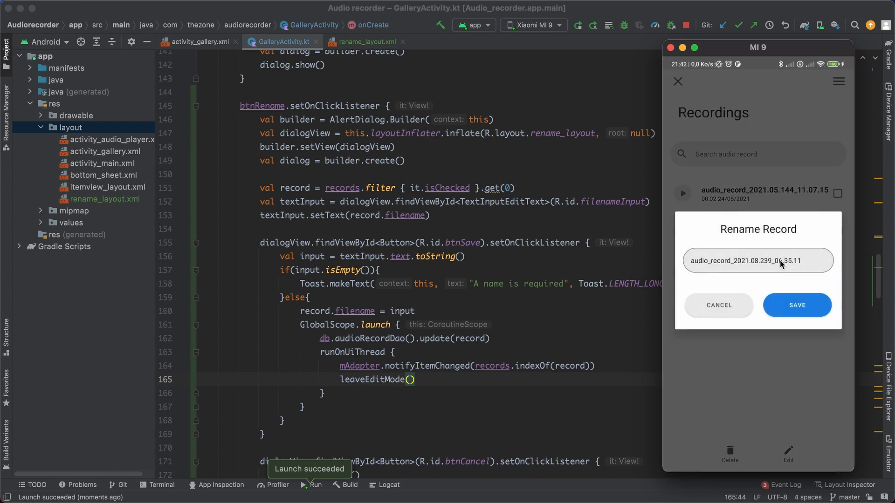
pyautogui.click(757, 260)
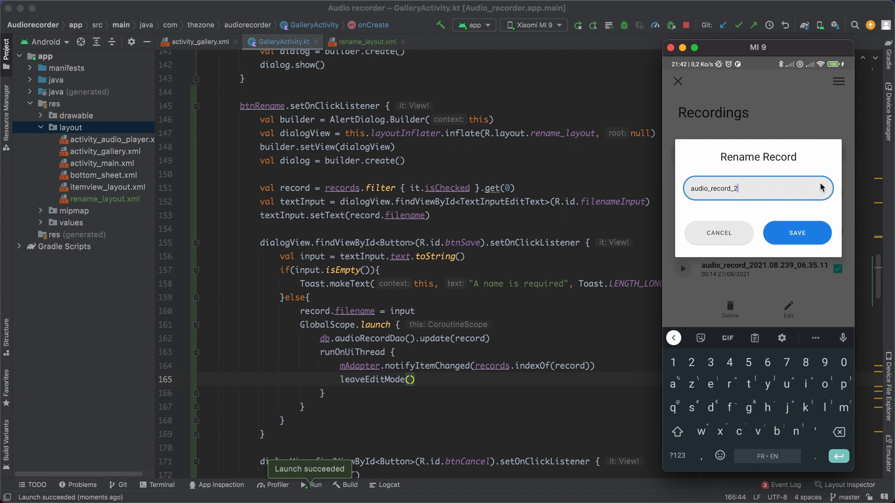
pyautogui.press('BackSpace')
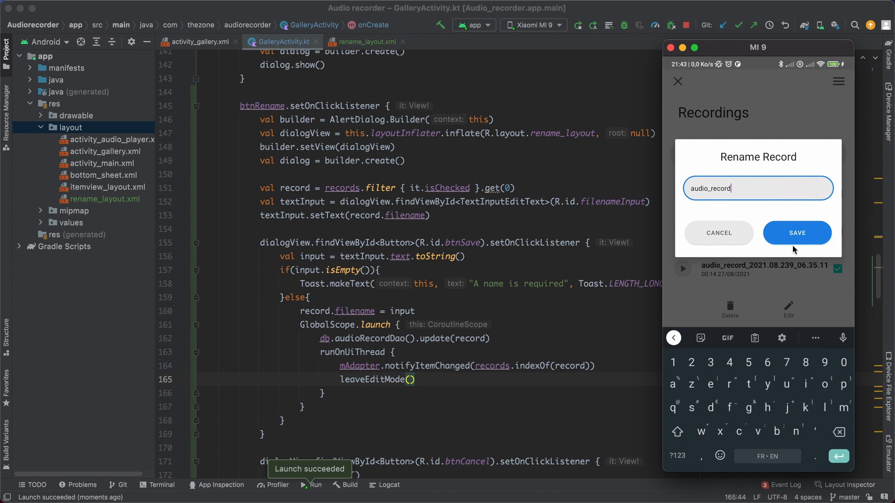
pyautogui.click(797, 232)
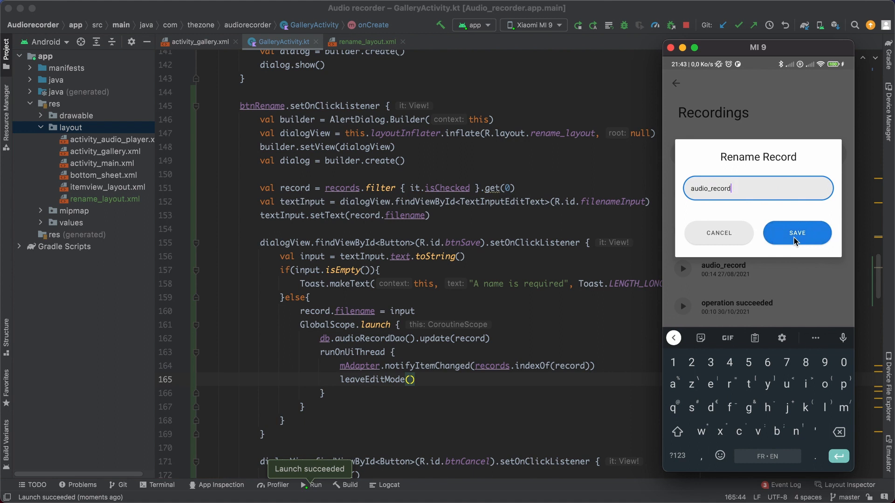
pyautogui.moveTo(761, 273)
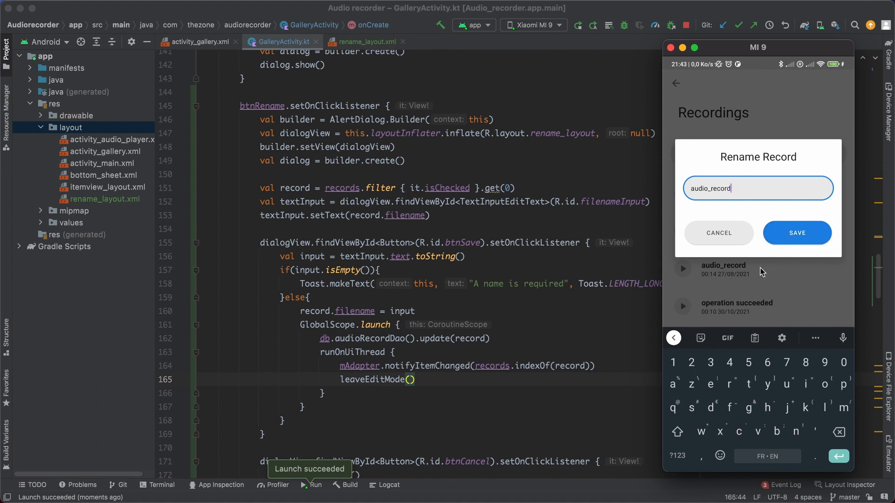
pyautogui.moveTo(742, 167)
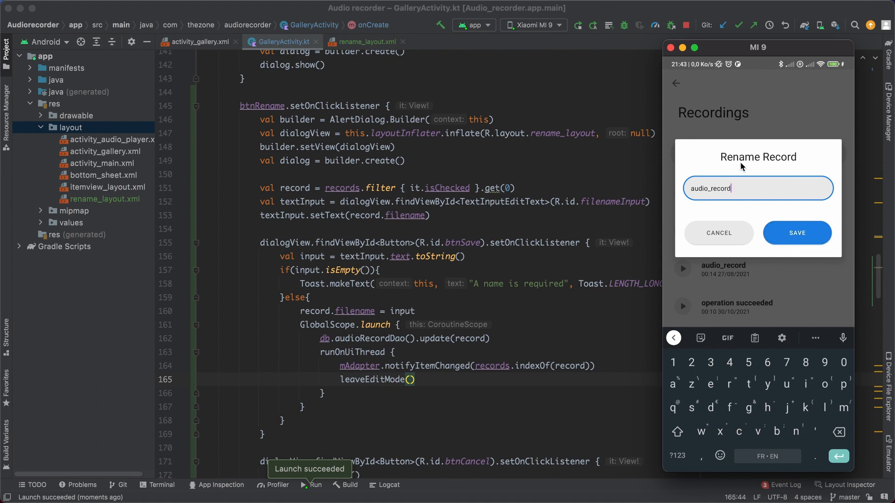
pyautogui.moveTo(769, 272)
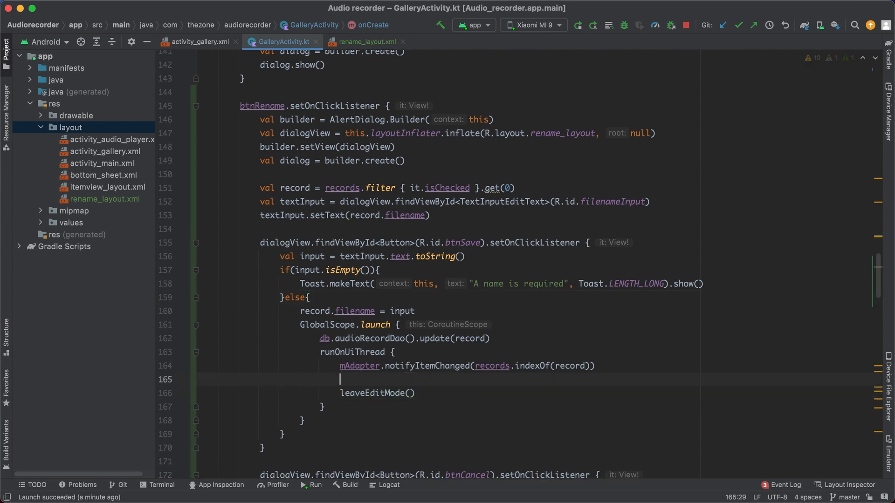
# - Add dialog.dismiss() before leaveEditMode() and rebuild the app on the phone
pyautogui.write('dialog.dis')
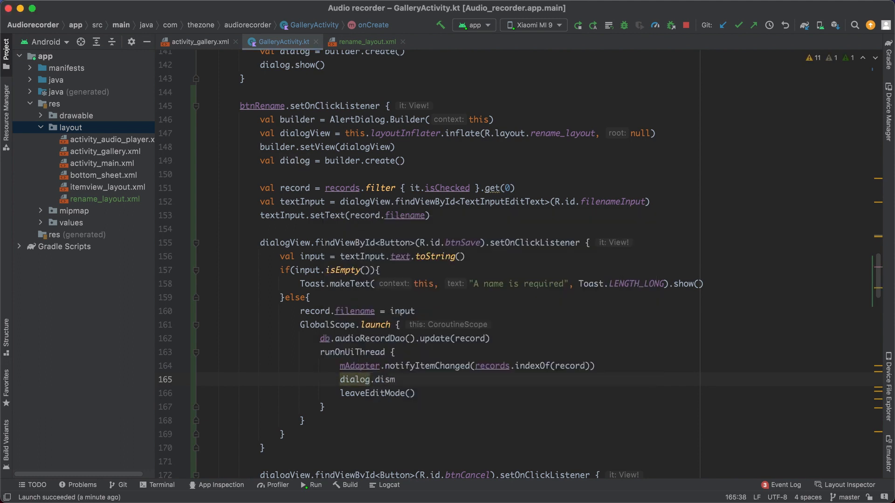
pyautogui.write('miss()')
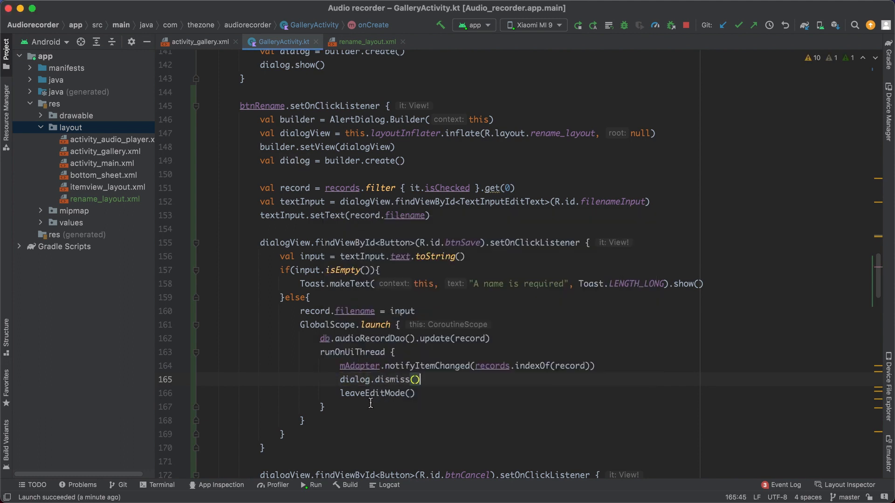
pyautogui.click(578, 25)
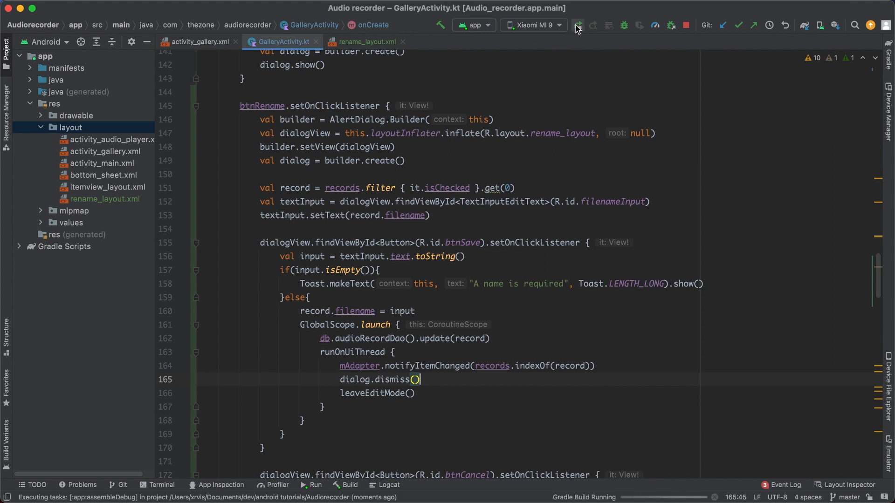
# - On the device rename audio_record to audio_record_renamed and save; the dialog closes and the list updates
pyautogui.click(578, 25)
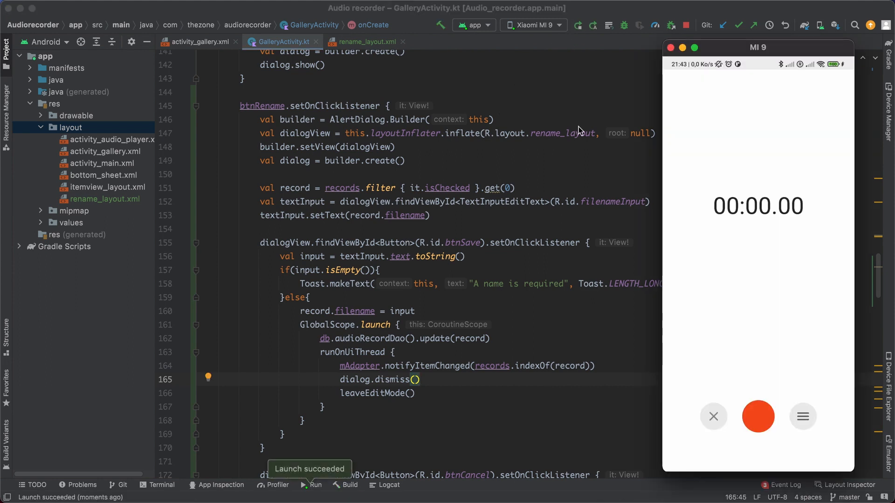
pyautogui.click(802, 416)
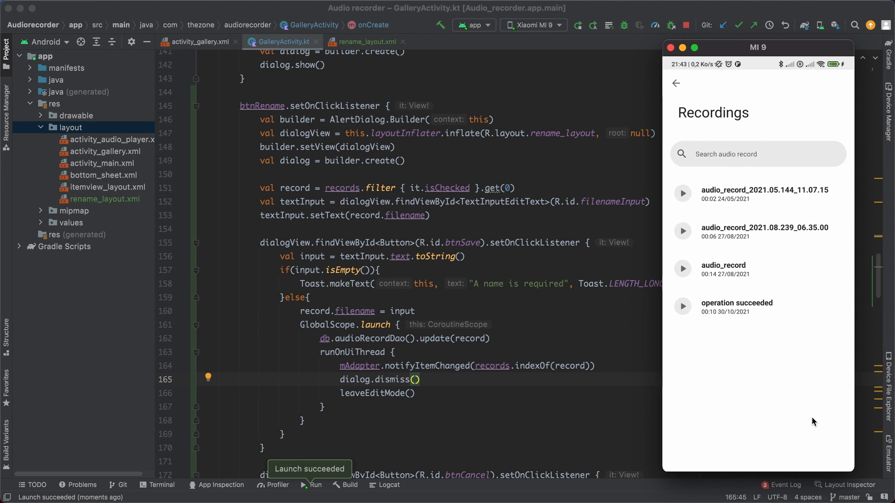
pyautogui.click(742, 269)
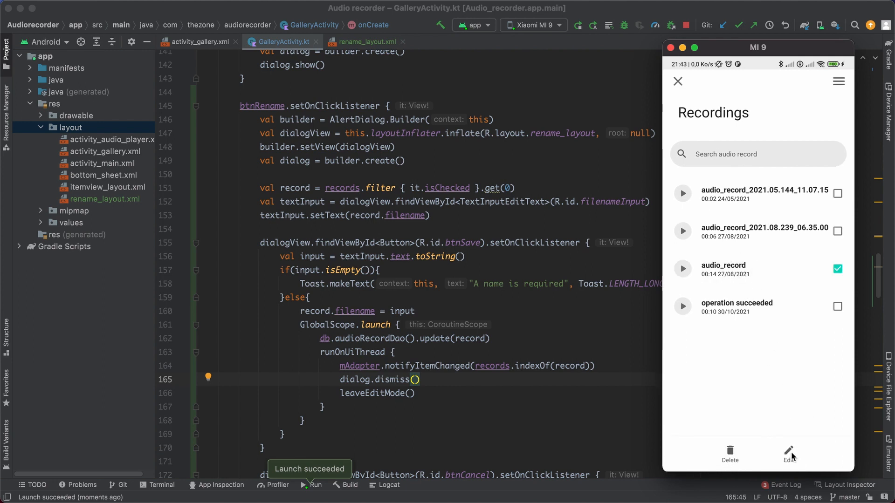
pyautogui.click(789, 455)
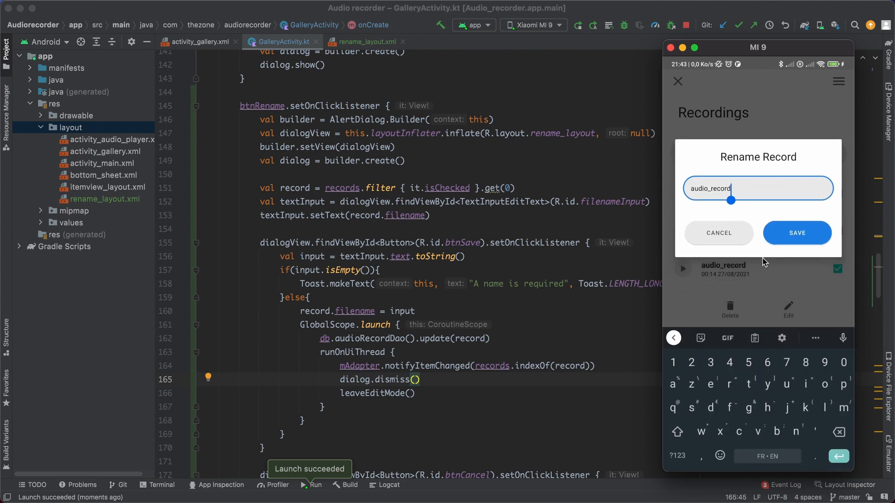
pyautogui.write('_')
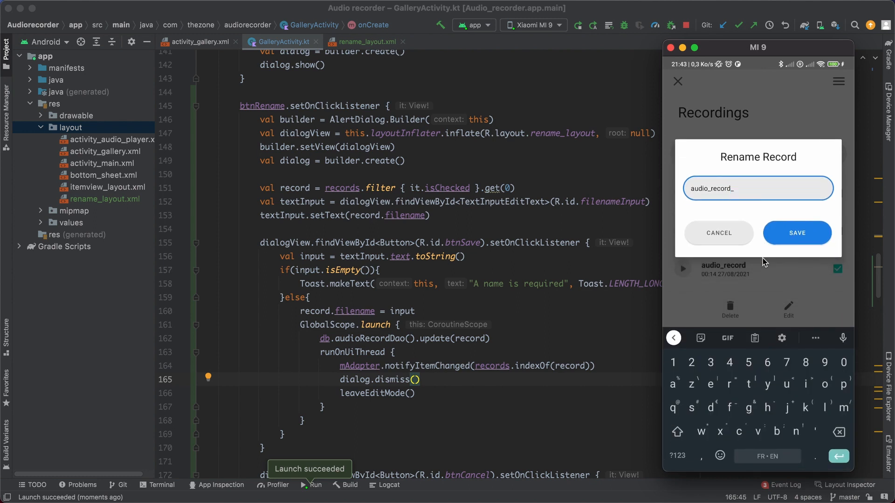
pyautogui.write('renamed')
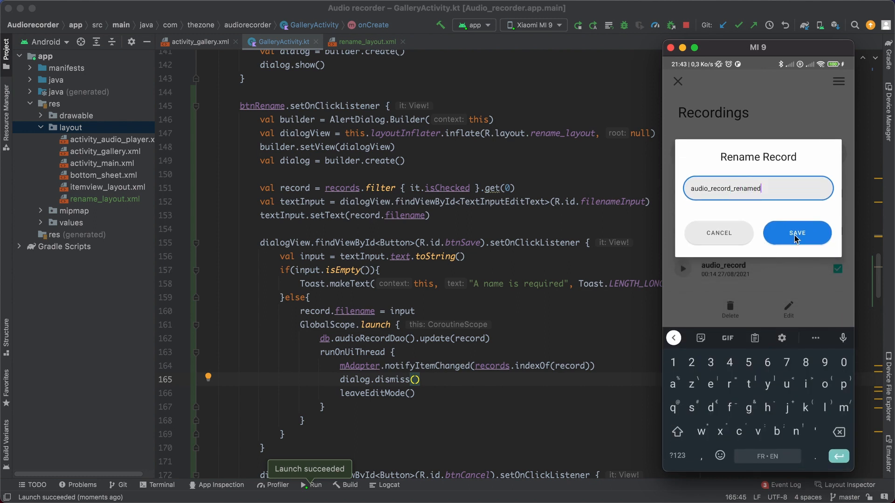
pyautogui.click(797, 233)
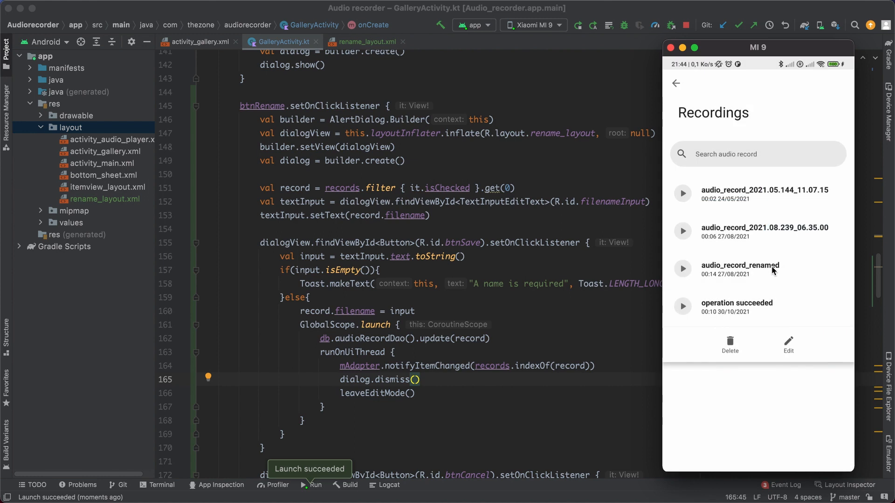
pyautogui.moveTo(784, 271)
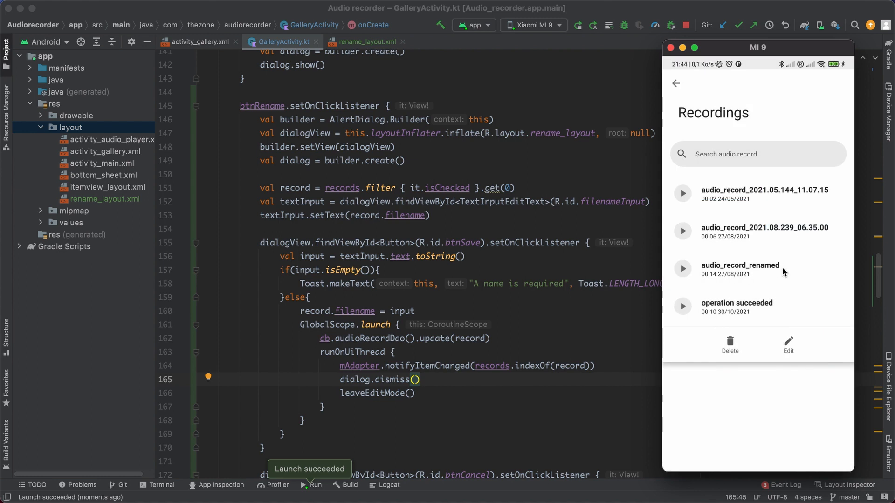
pyautogui.moveTo(764, 354)
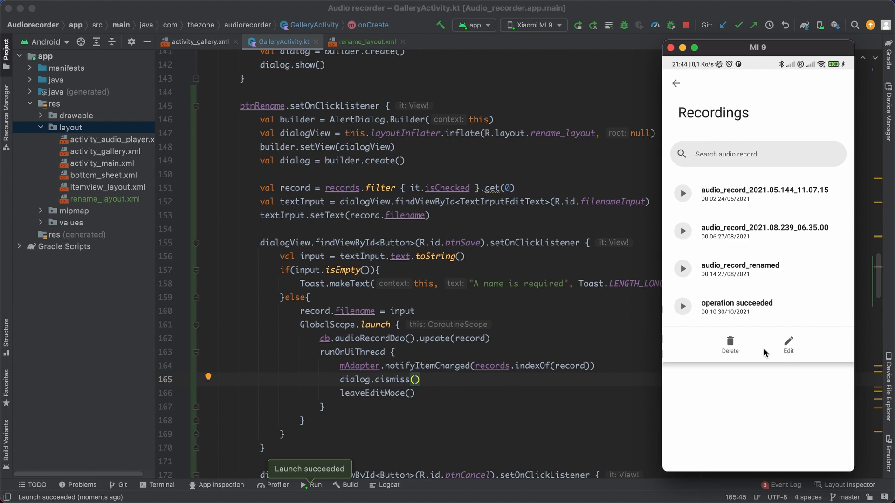
pyautogui.moveTo(810, 352)
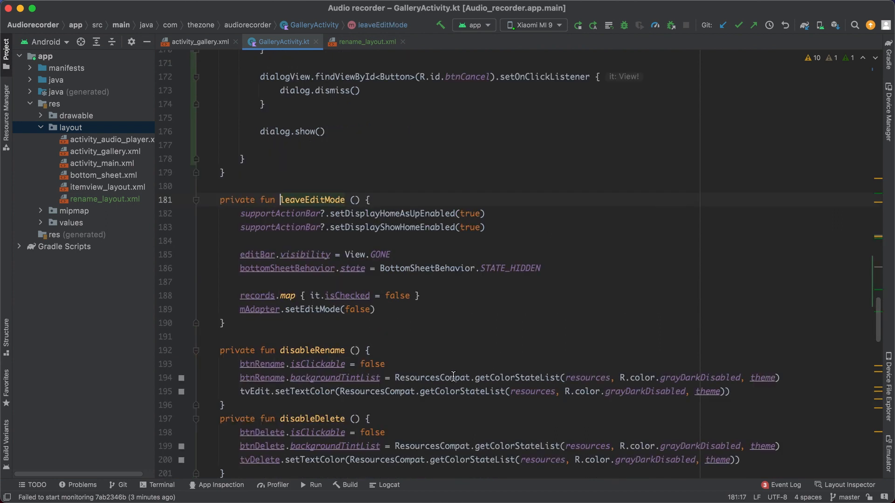
# - After the STATE_HIDDEN line in leaveEditMode, set bottomSheetBehavior.state to BottomSheetBehavior.STATE_COLLAPSED
pyautogui.click(543, 269)
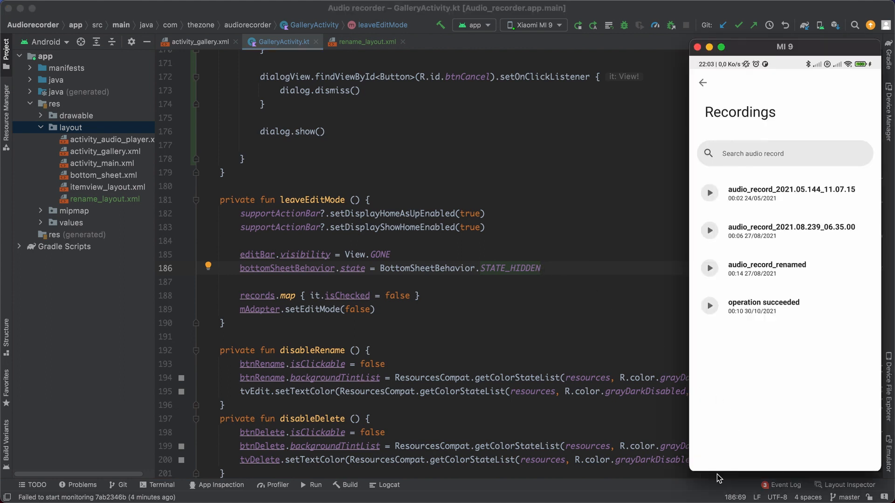
pyautogui.moveTo(763, 451)
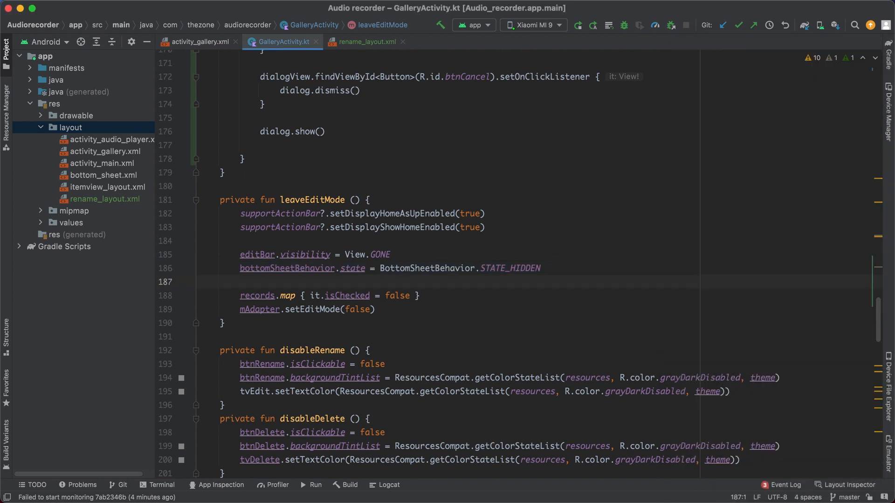
pyautogui.write('bottomSheetBehavior.state = BottomSheetBehavior.STATE_HI')
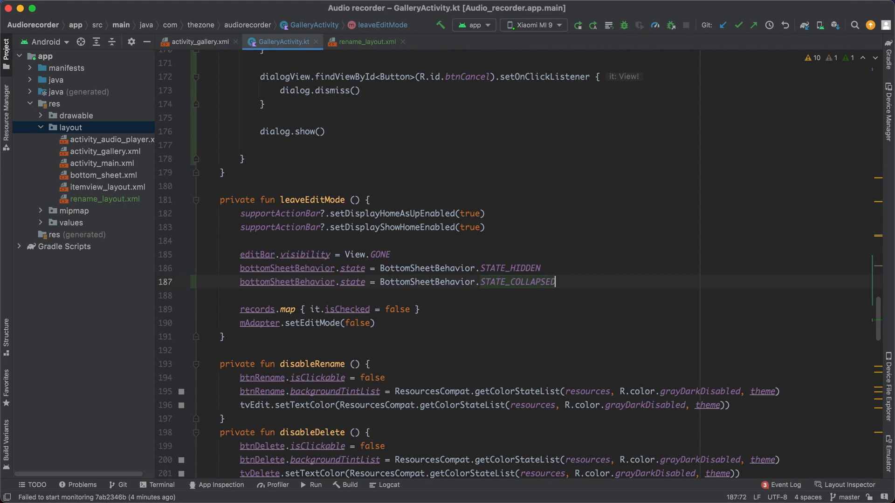
pyautogui.moveTo(576, 40)
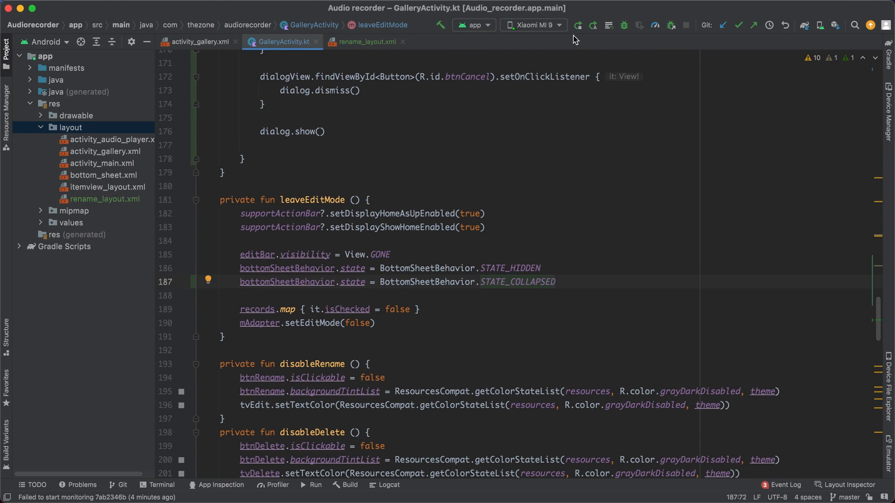
# - Relaunch the app, shorten the name to audio_record_rename and save; the list exits edit mode
pyautogui.click(302, 485)
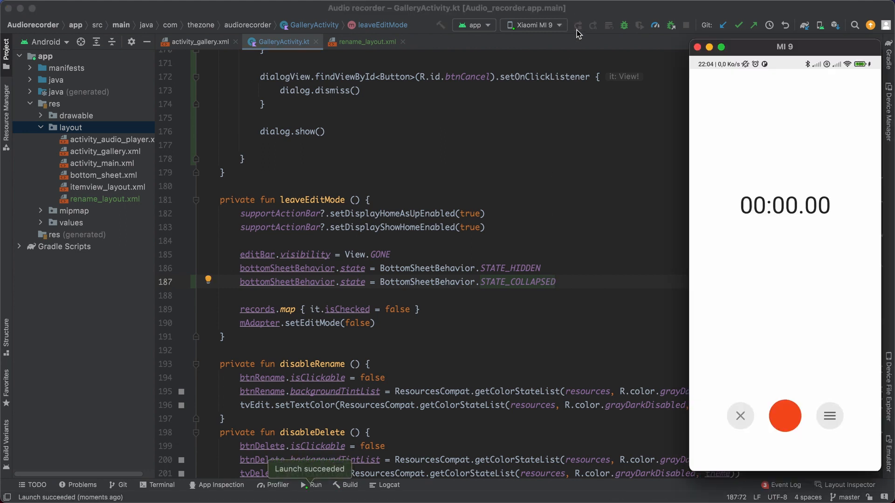
pyautogui.click(830, 416)
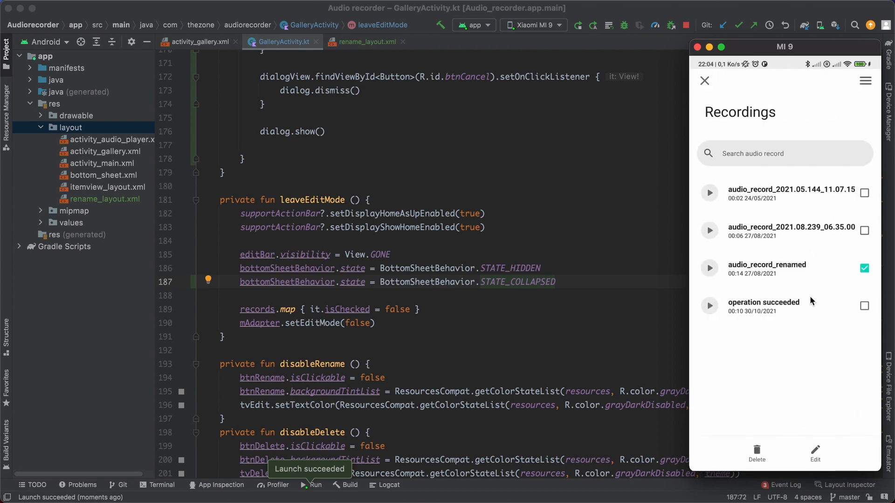
pyautogui.click(815, 453)
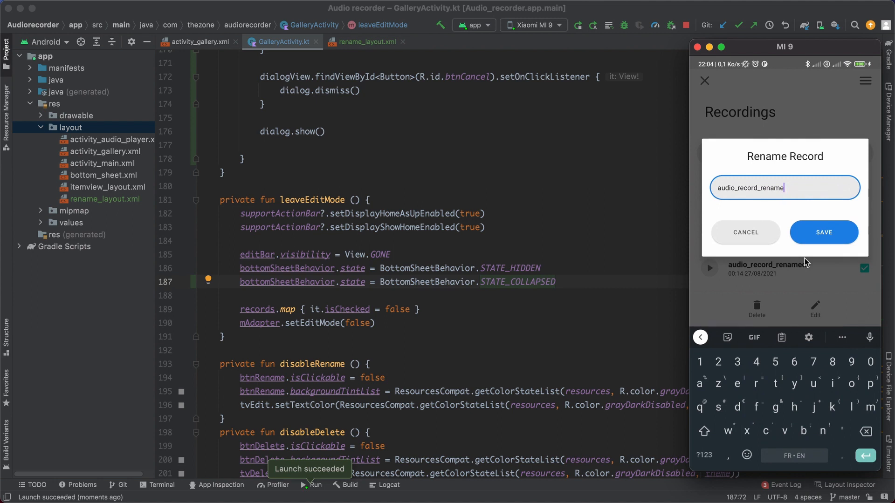
pyautogui.click(823, 232)
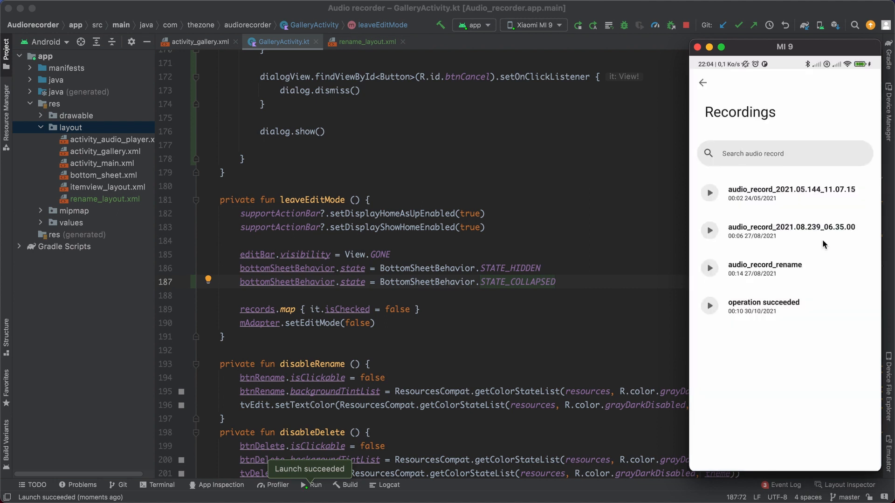